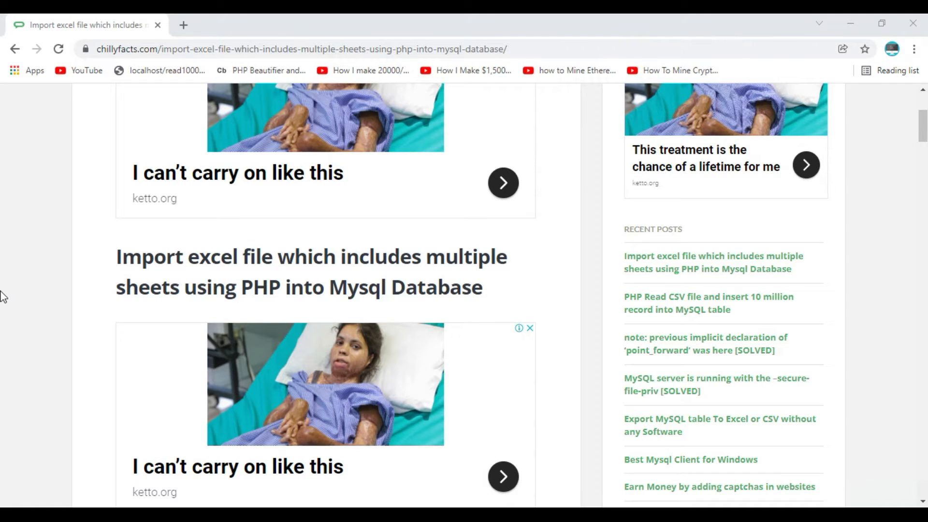
- Scroll the Chillyfacts blog post down to the 'download the complete project here' UploadExcelmysql link
scroll("up", 3)
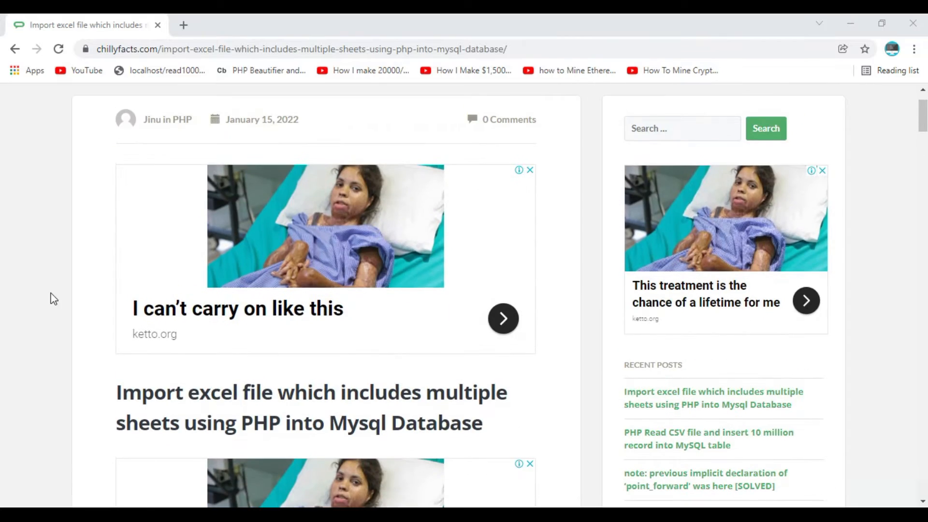
scroll("down", 3)
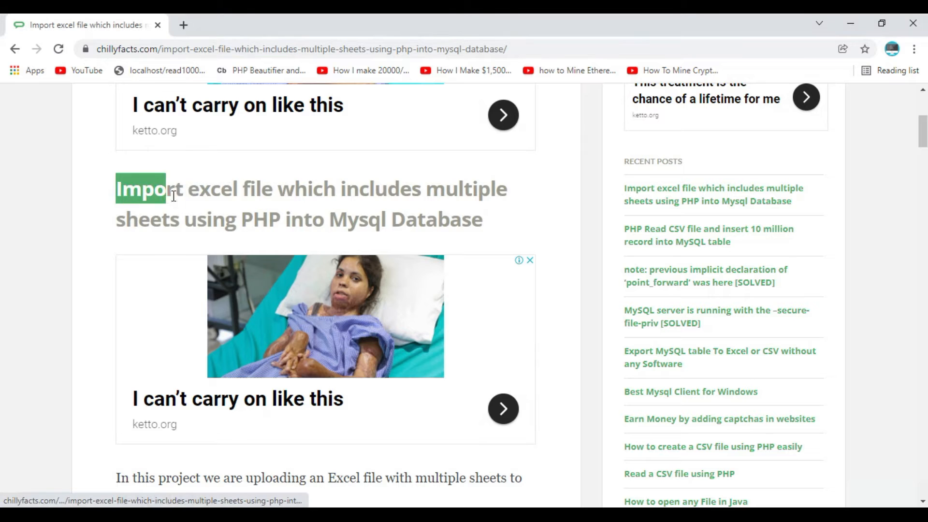
scroll("down", 3)
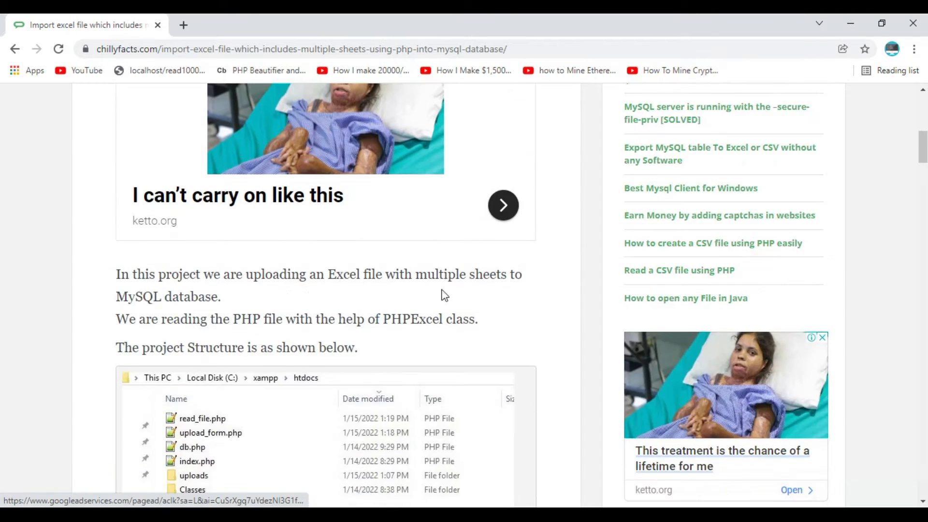
scroll("down", 3)
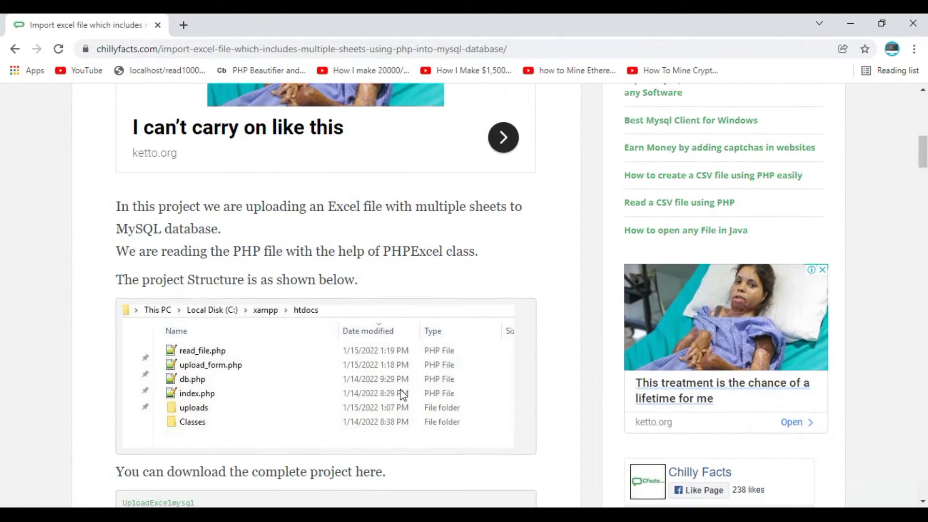
scroll("down", 3)
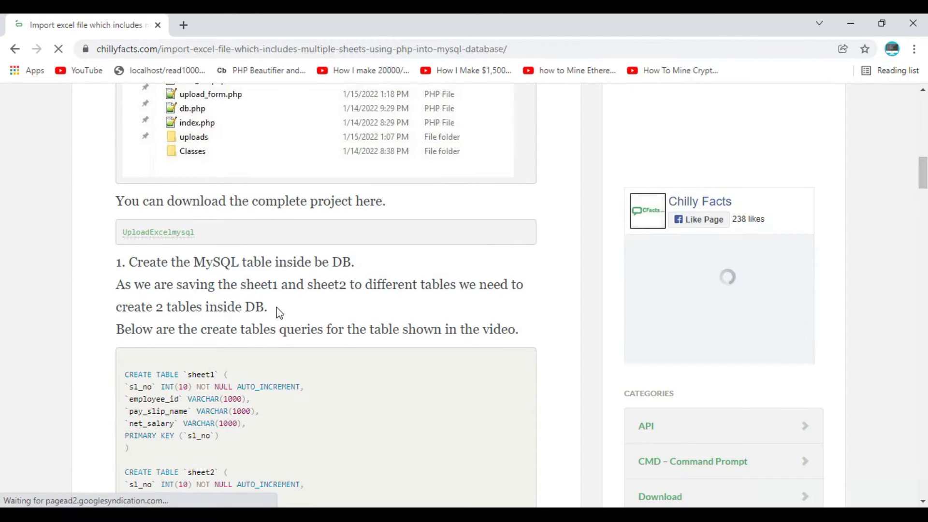
scroll("up", 3)
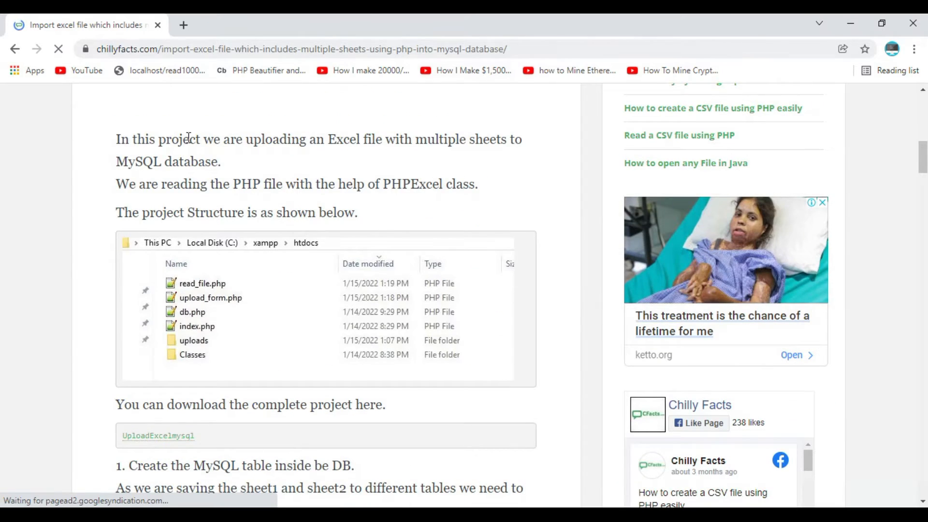
scroll("down", 3)
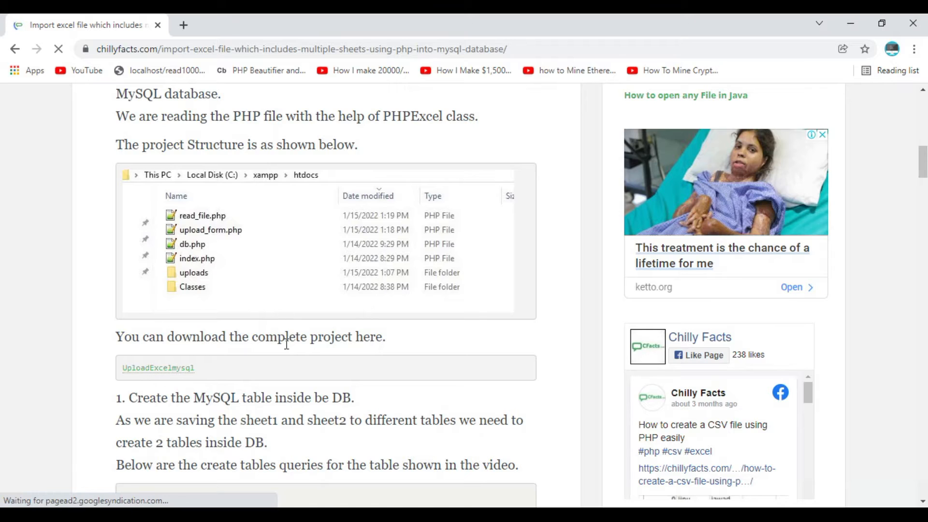
scroll("down", 3)
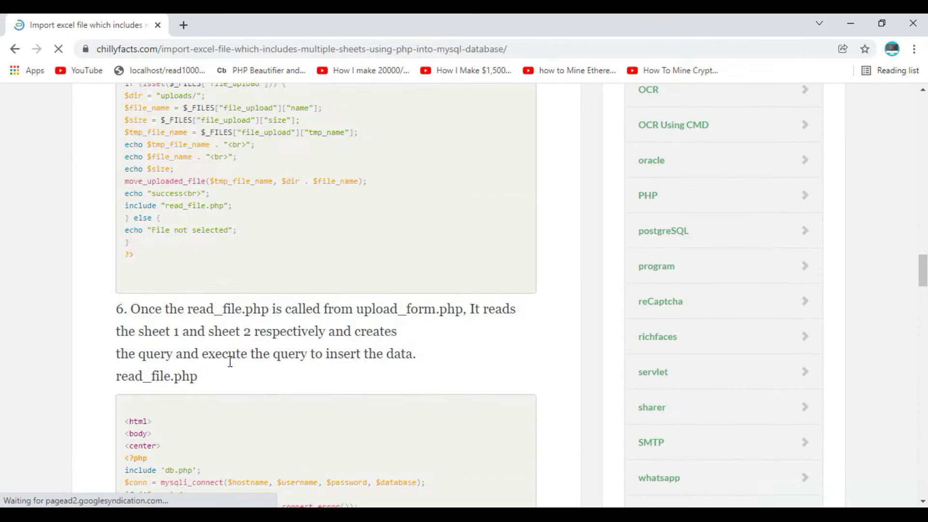
scroll("down", 3)
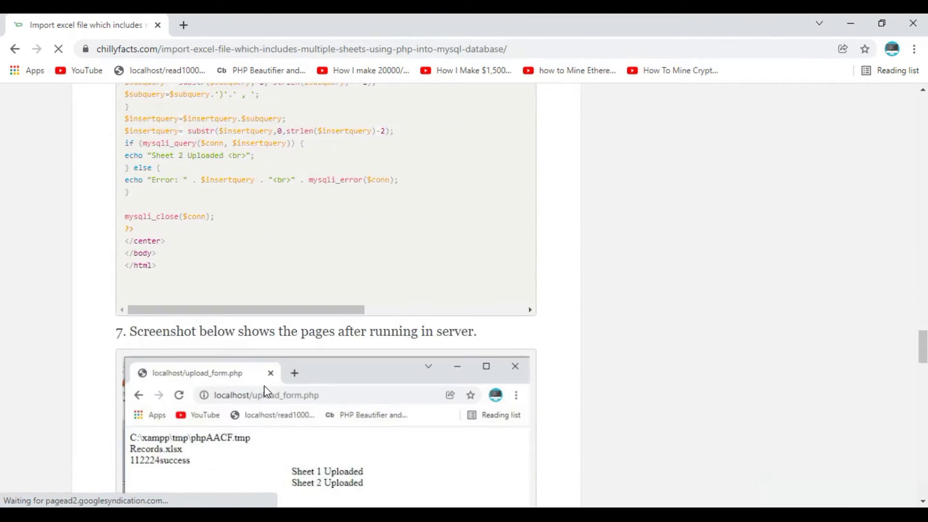
scroll("down", 3)
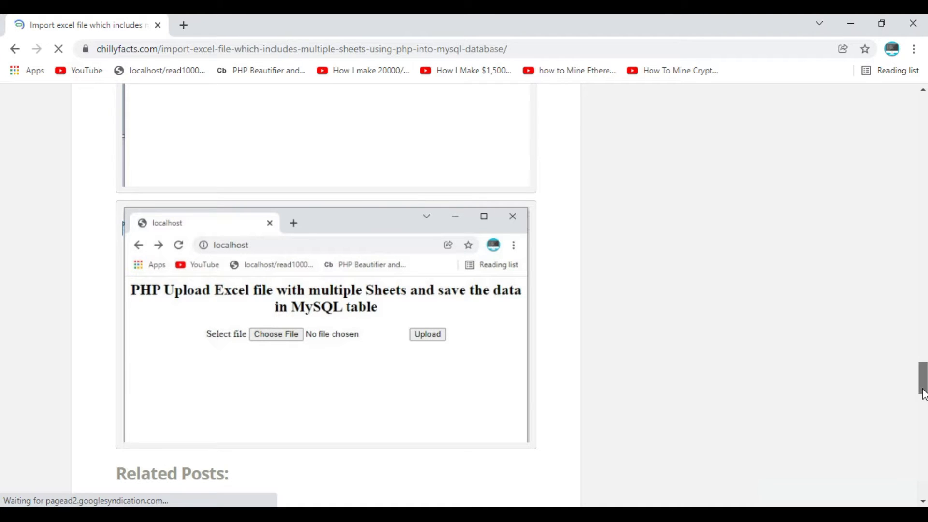
scroll("down", 3)
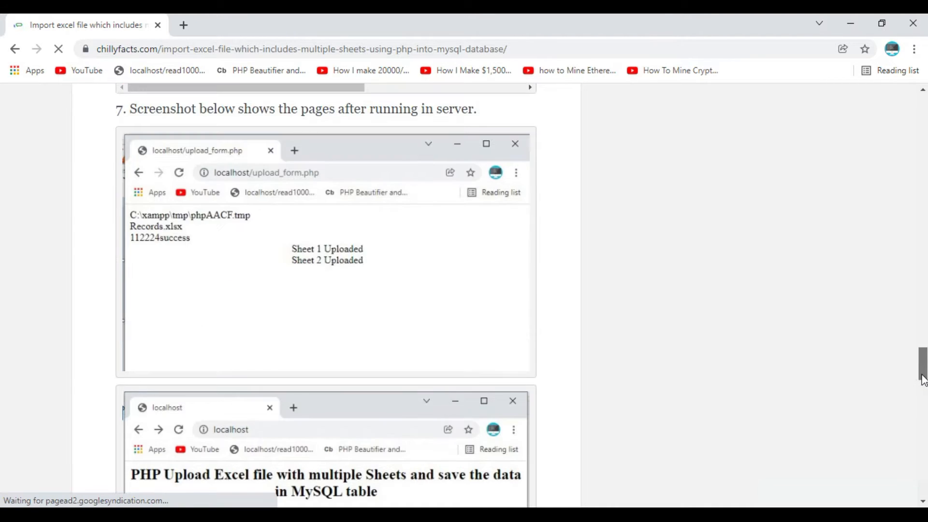
scroll("down", 3)
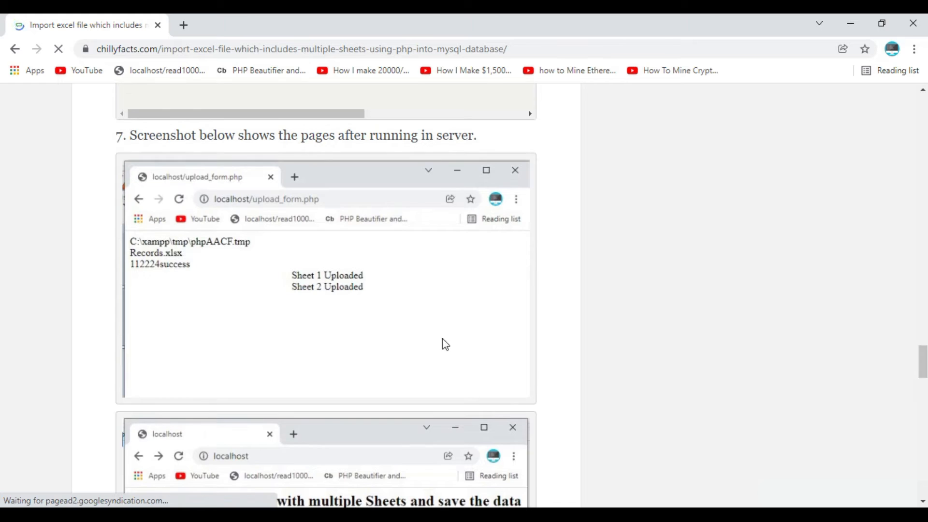
mouse_move(428, 361)
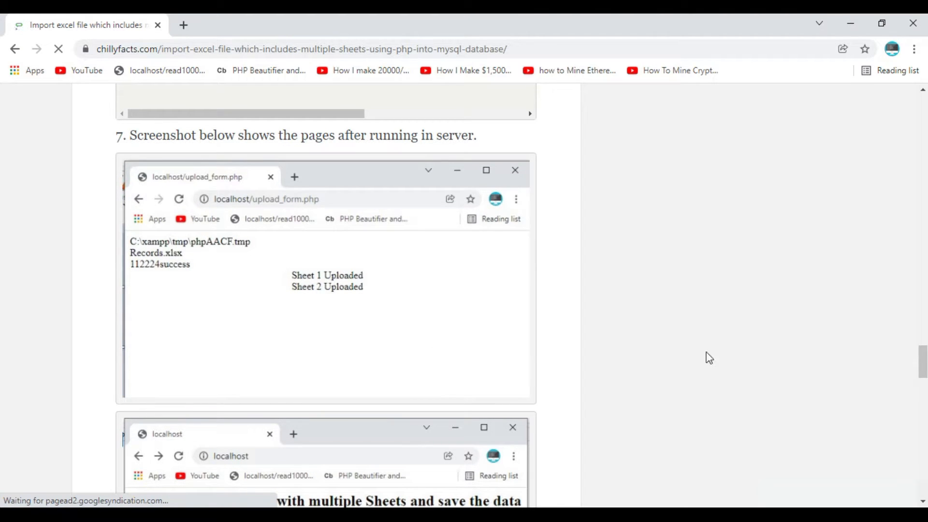
scroll("up", 3)
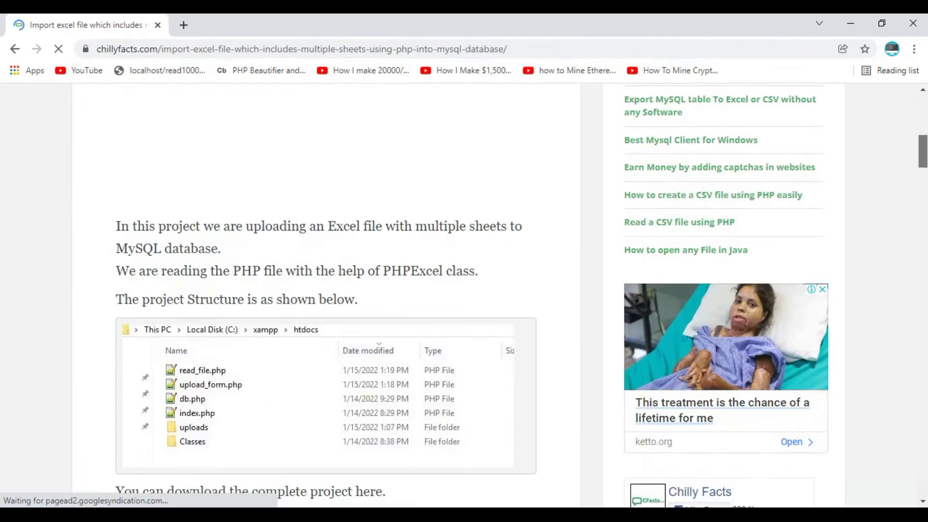
scroll("down", 3)
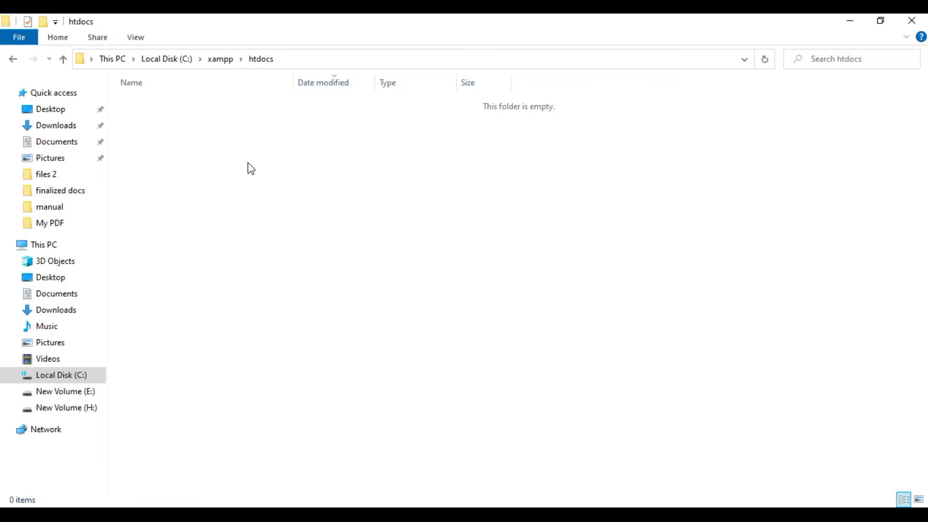
mouse_move(229, 130)
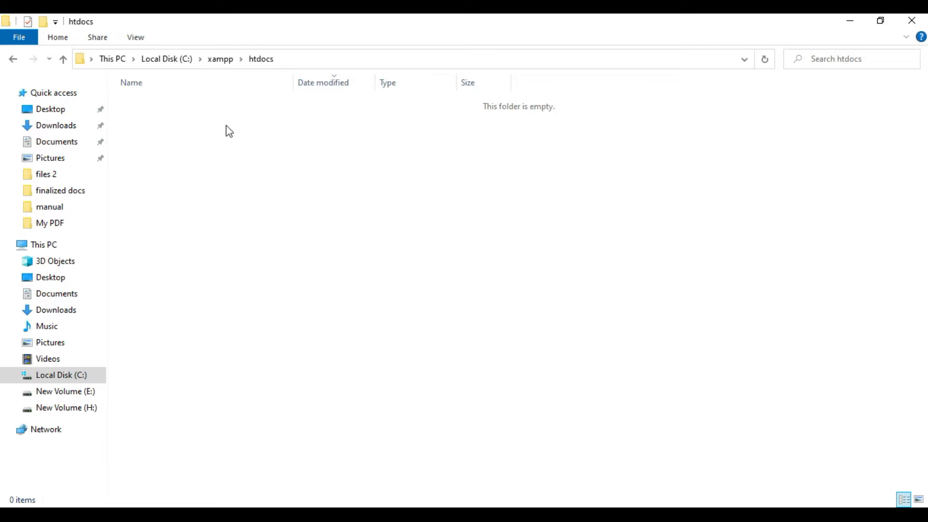
- Browse to the xampp htdocs folder where the downloaded UploadExcelmysql.zip archive sits
left_click(63, 59)
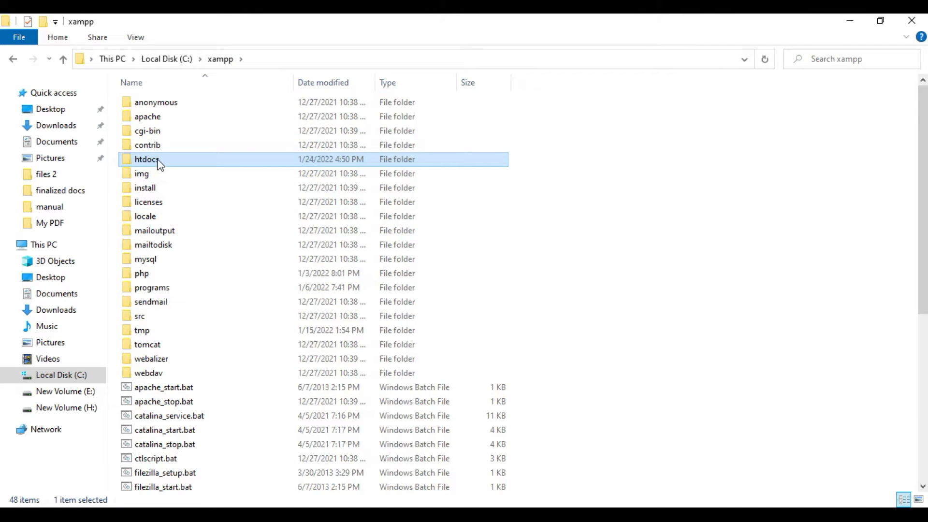
double_click(146, 160)
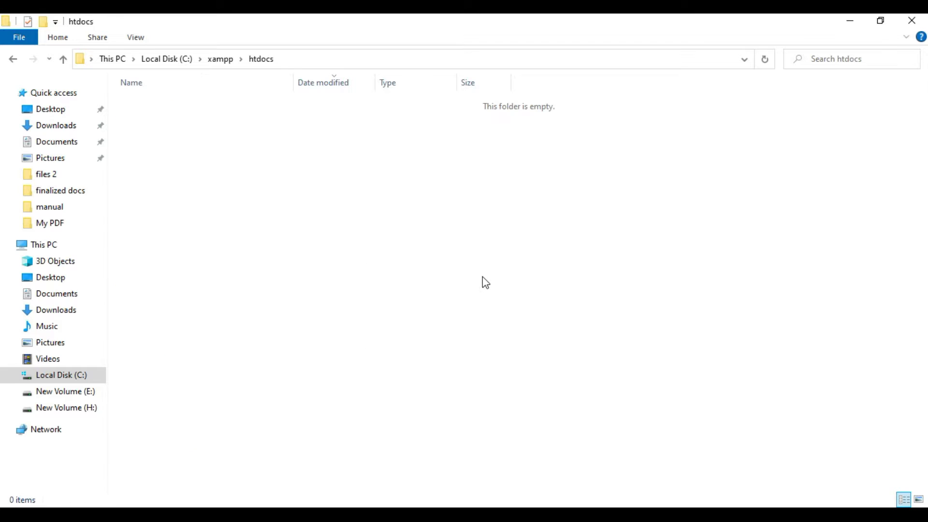
mouse_move(438, 270)
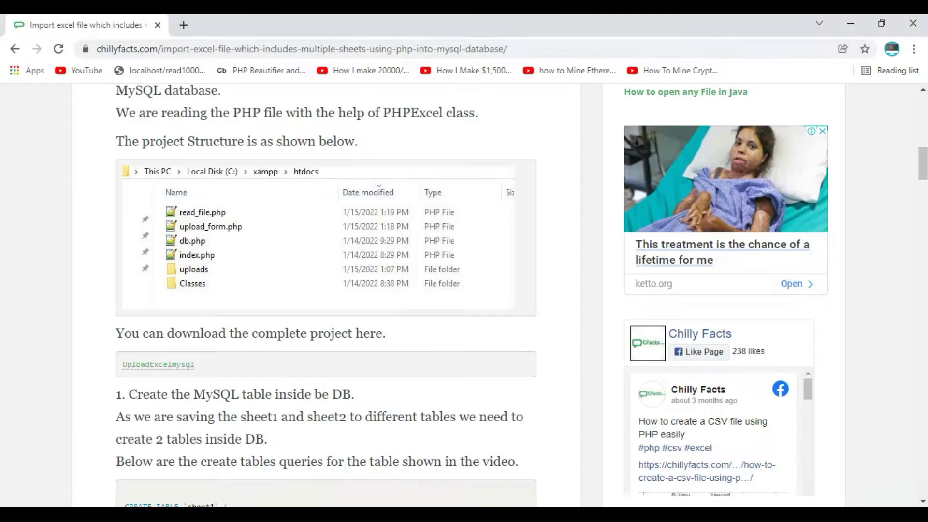
scroll("down", 3)
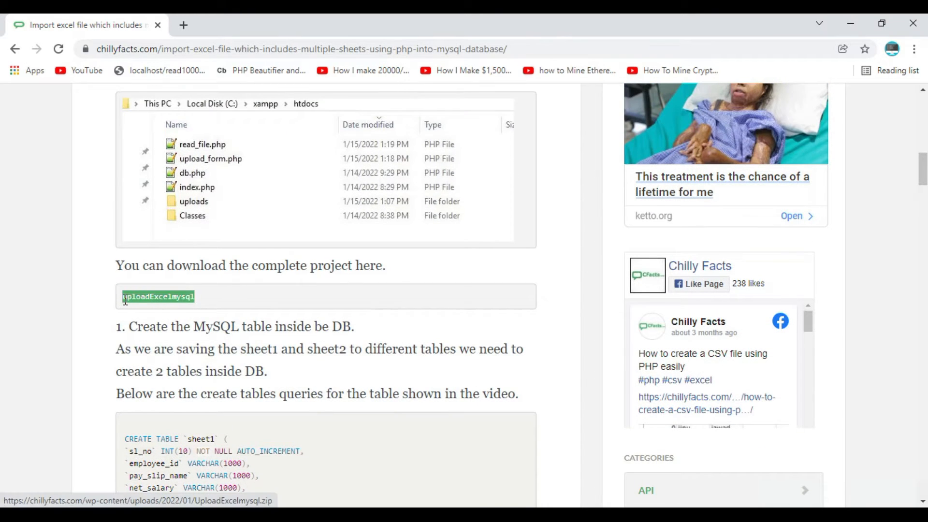
scroll("down", 3)
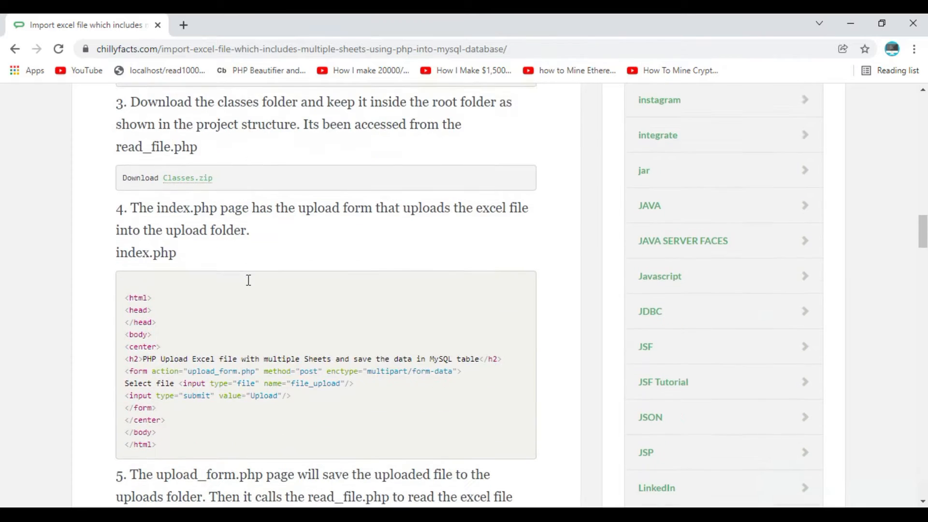
scroll("down", 3)
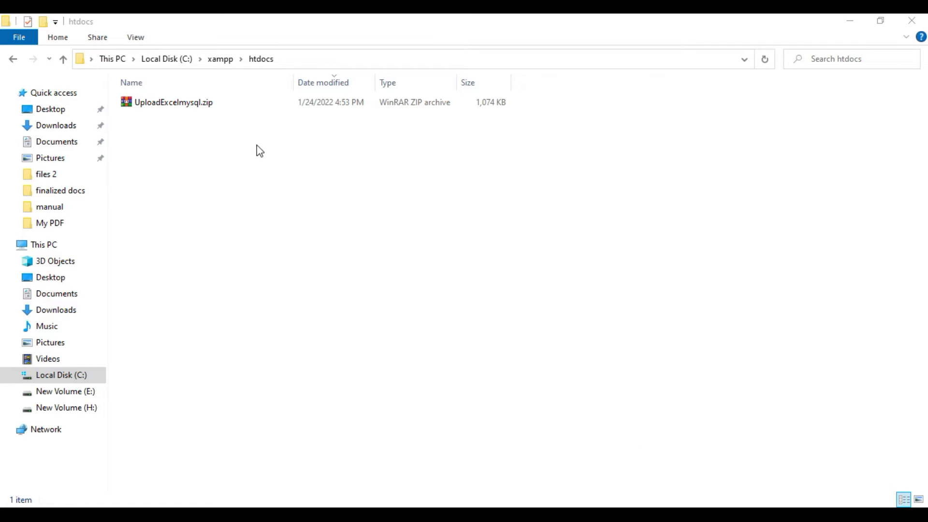
- Extract UploadExcelmysql.zip into its own folder and place its project files directly in htdocs
right_click(173, 102)
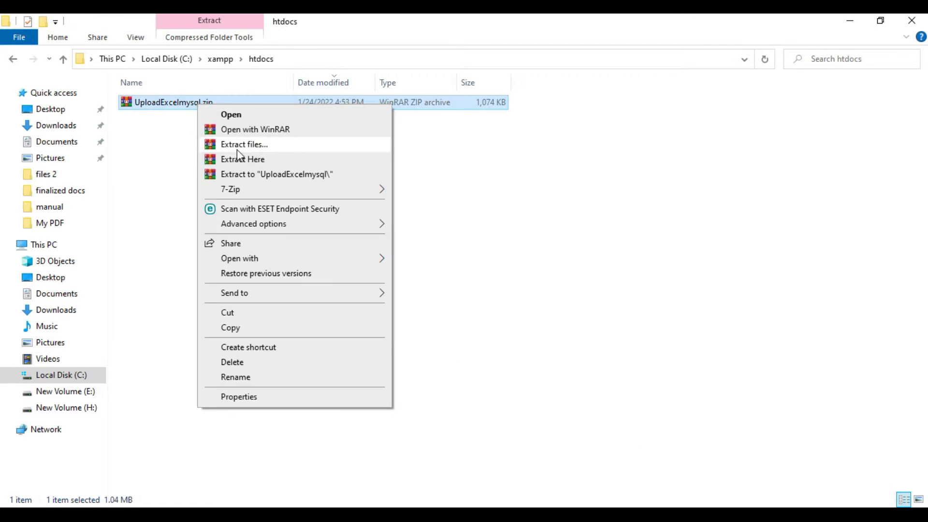
left_click(242, 159)
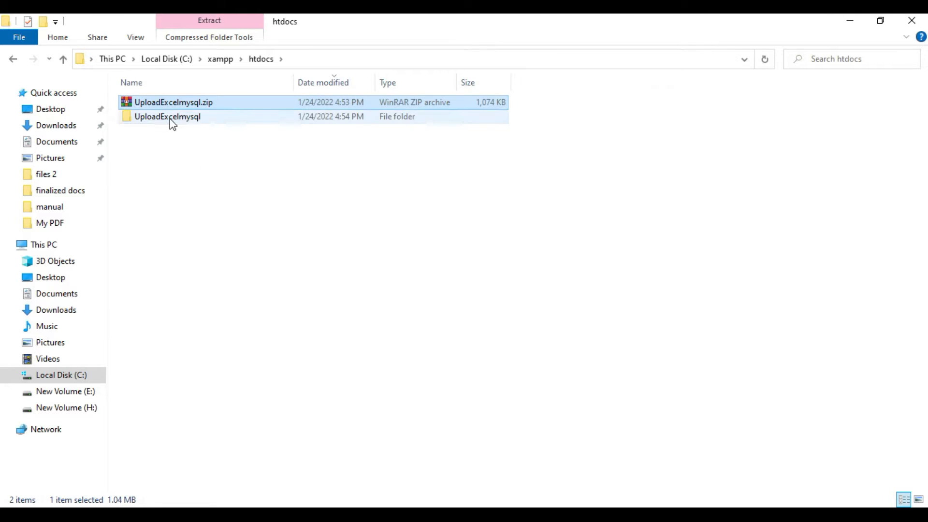
double_click(168, 117)
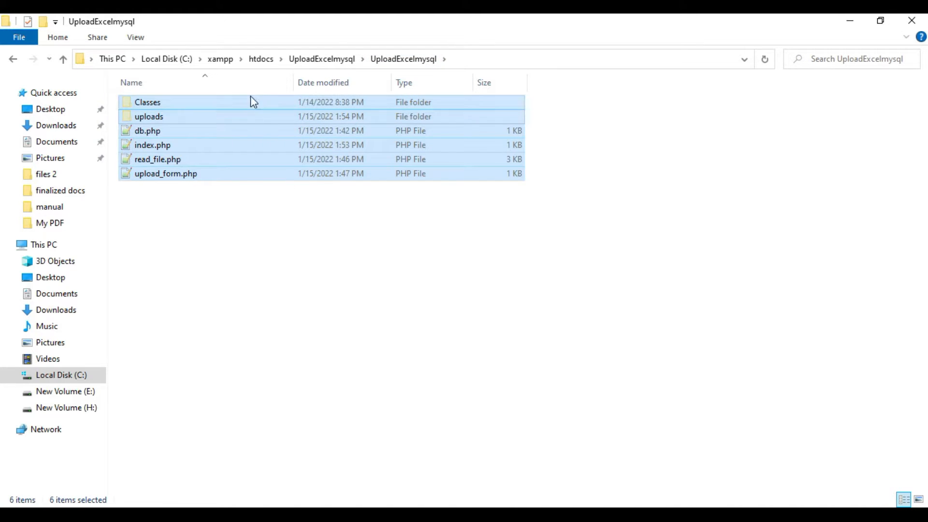
left_click(260, 59)
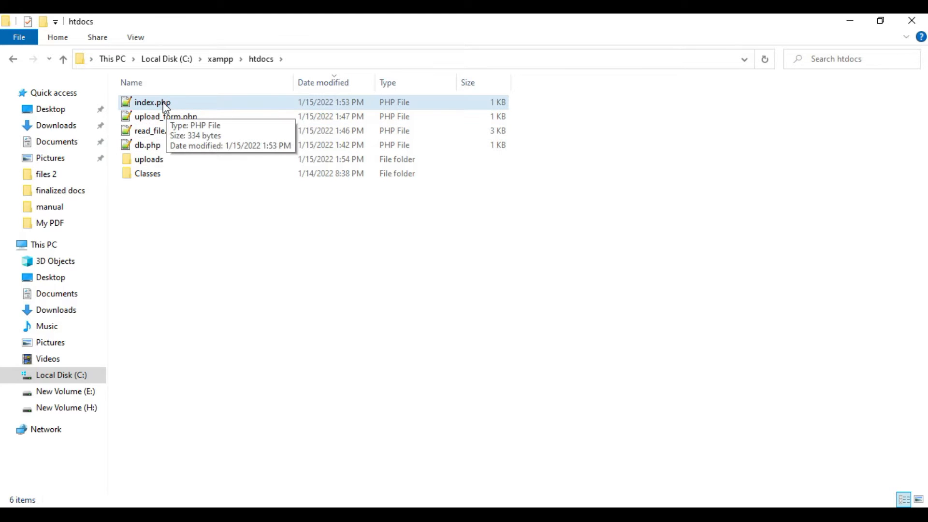
- Open index.php from htdocs in Notepad++ to view the Excel upload form code
double_click(152, 101)
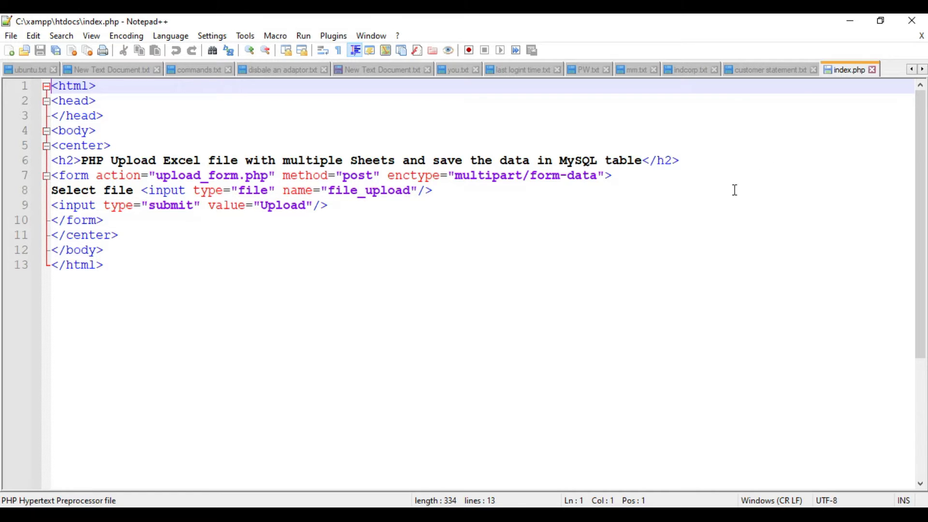
mouse_move(488, 324)
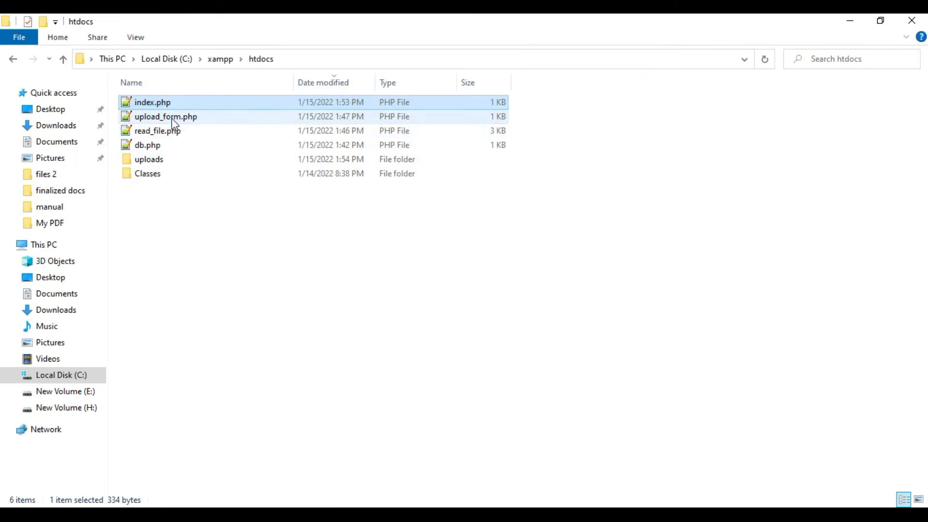
- Check the uploads folder is empty, return to htdocs and open read_file.php in Notepad++
double_click(165, 116)
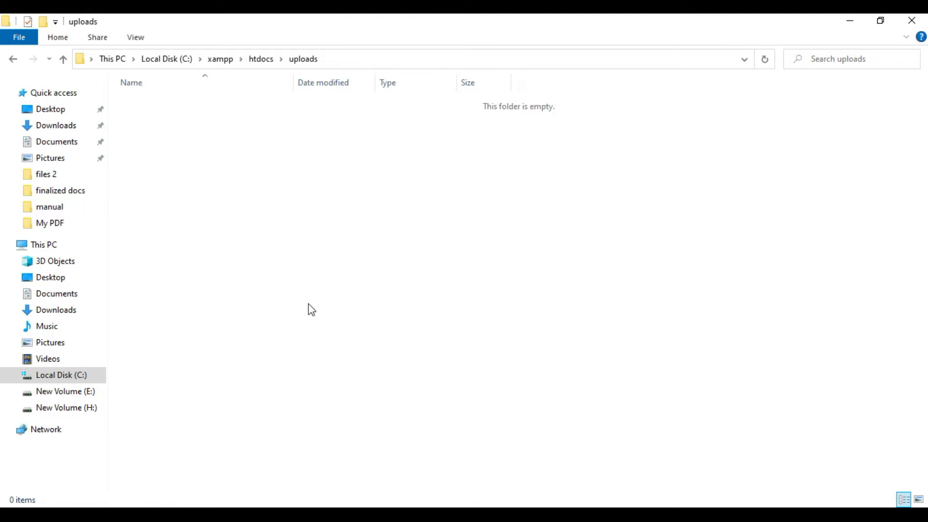
mouse_move(260, 59)
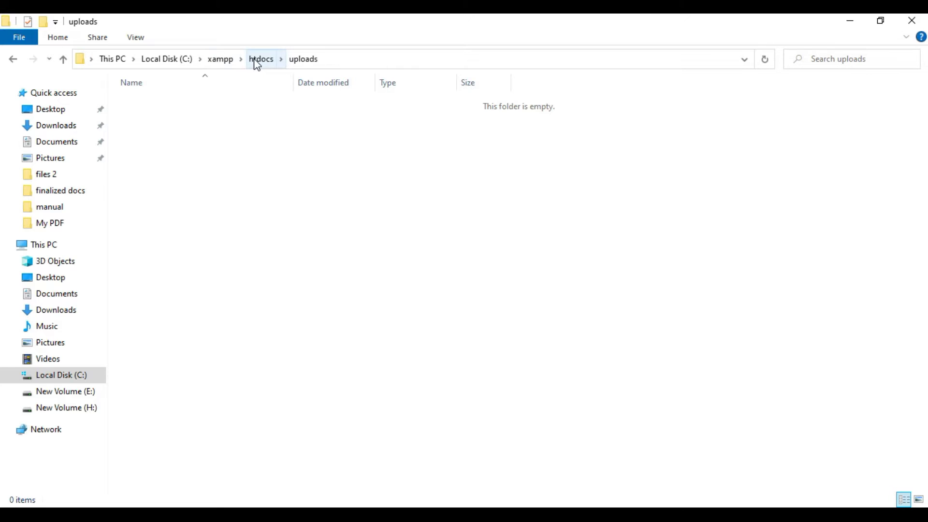
left_click(260, 59)
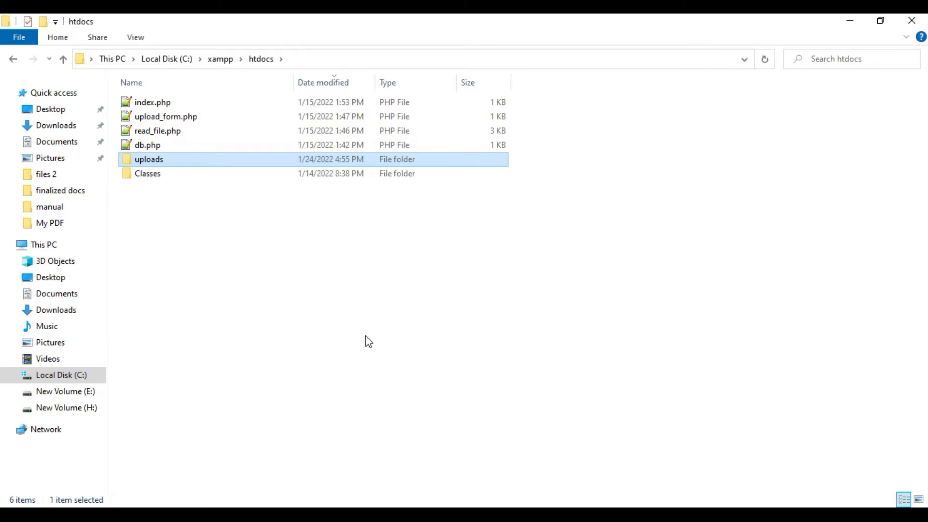
double_click(149, 158)
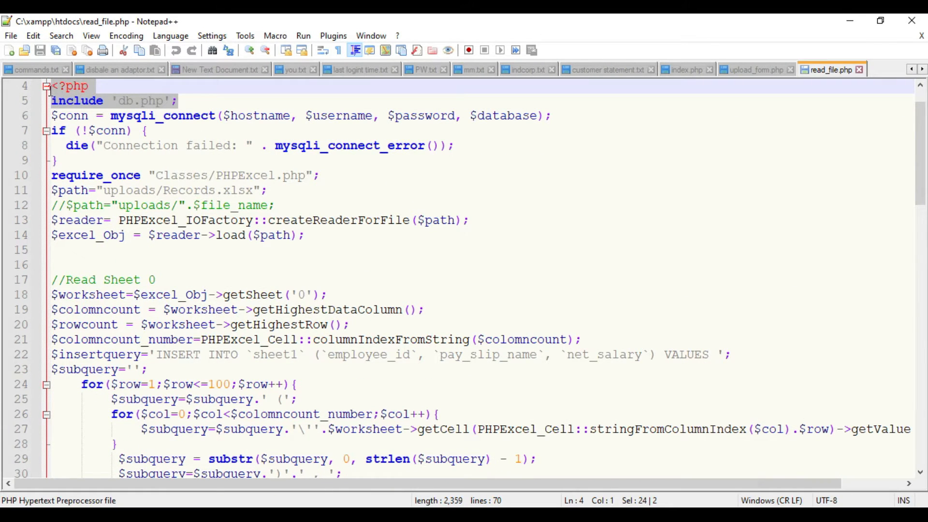
- Scroll through read_file.php's sheet-reading insert code, then open the Records.xlsx workbook in Excel
scroll("down", 3)
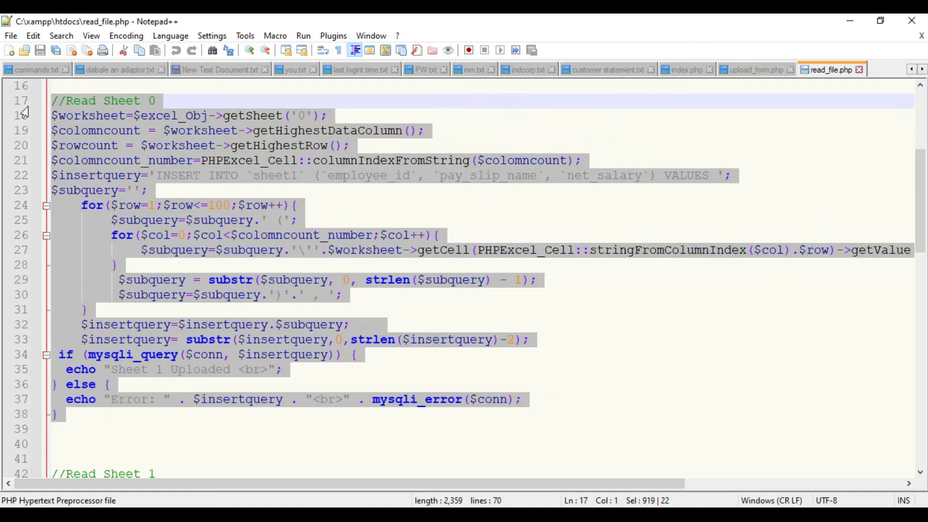
scroll("down", 3)
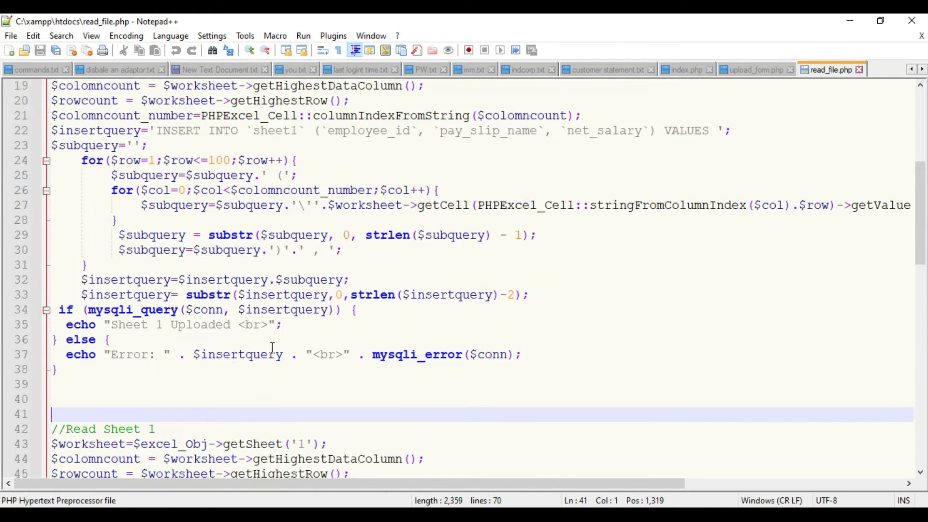
scroll("up", 3)
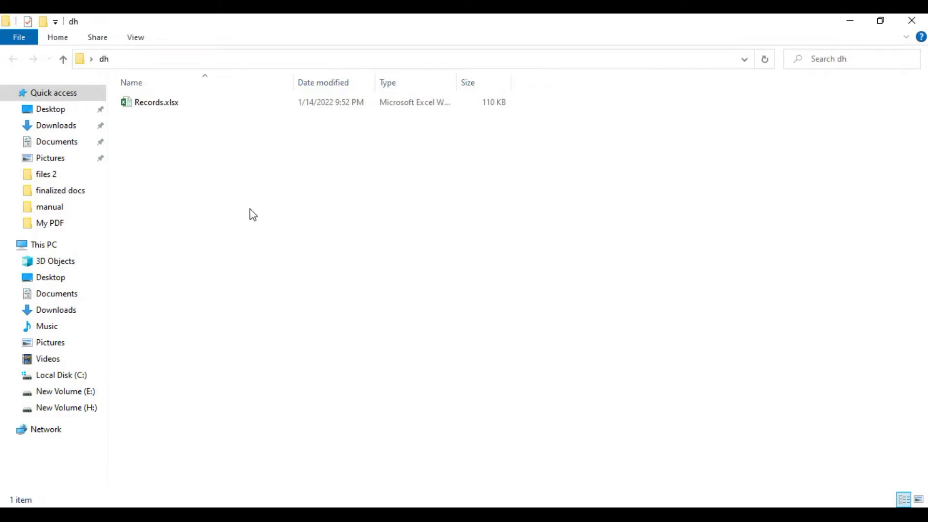
double_click(157, 102)
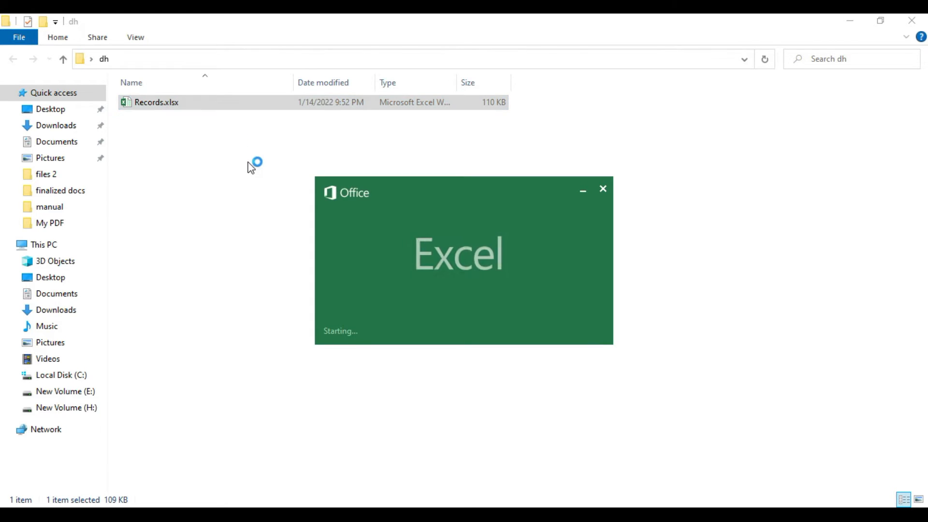
double_click(157, 102)
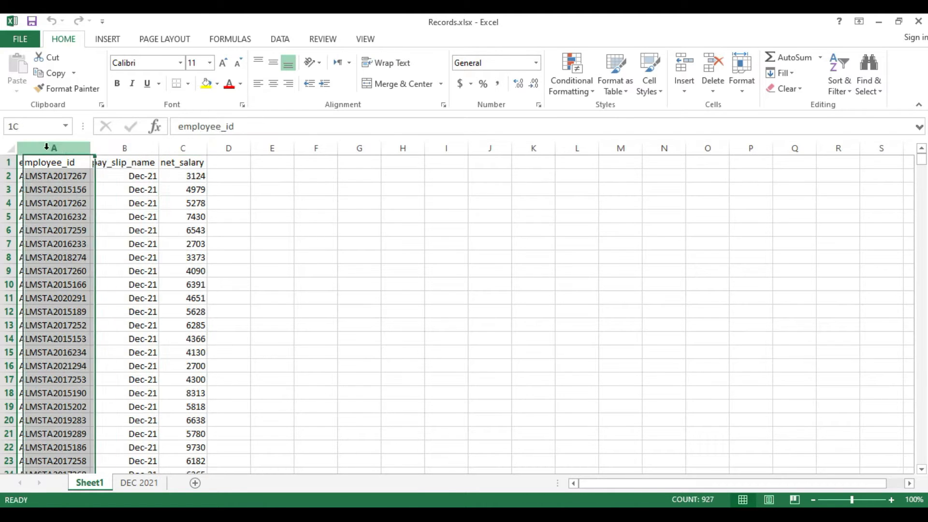
- Inspect Sheet1 ending at row 927 and the DEC 2021 sheet ending at row 1366, then return to Sheet1
left_click(183, 148)
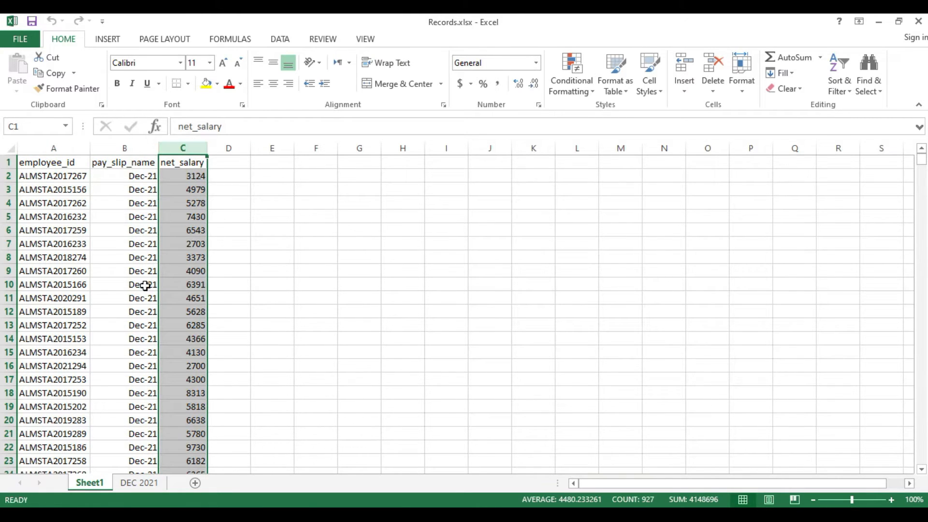
left_click(139, 482)
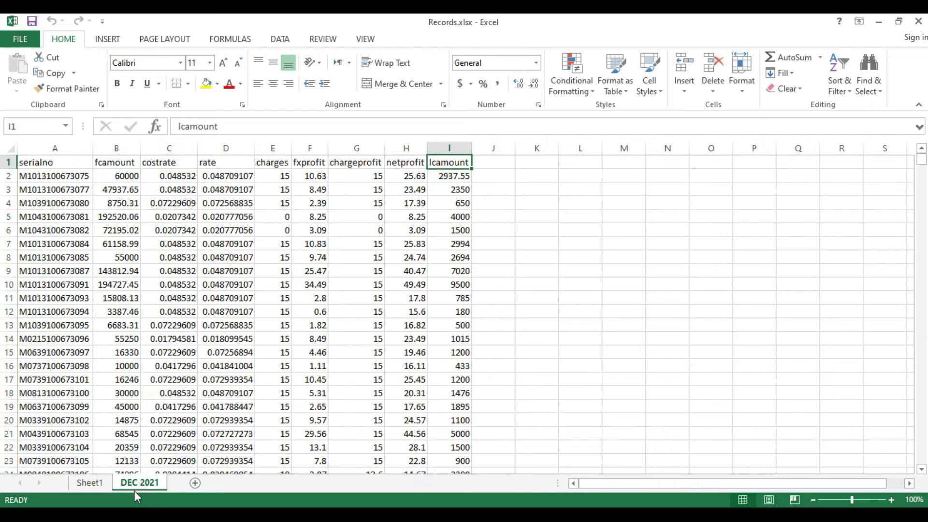
left_click_drag(55, 148, 169, 148)
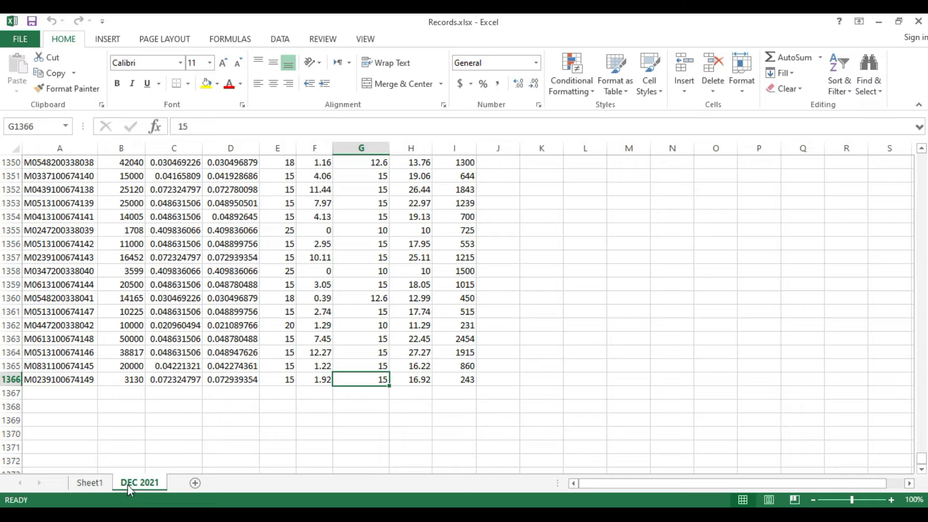
left_click(89, 482)
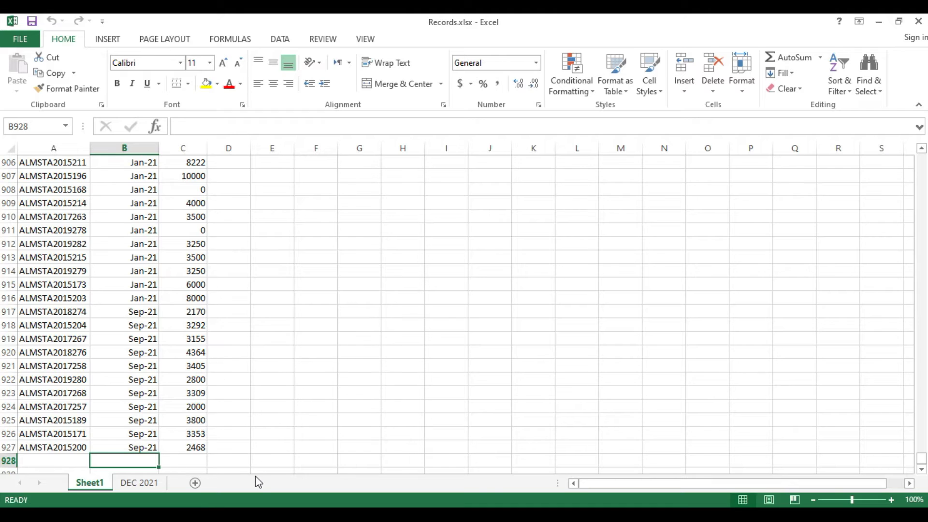
mouse_move(588, 449)
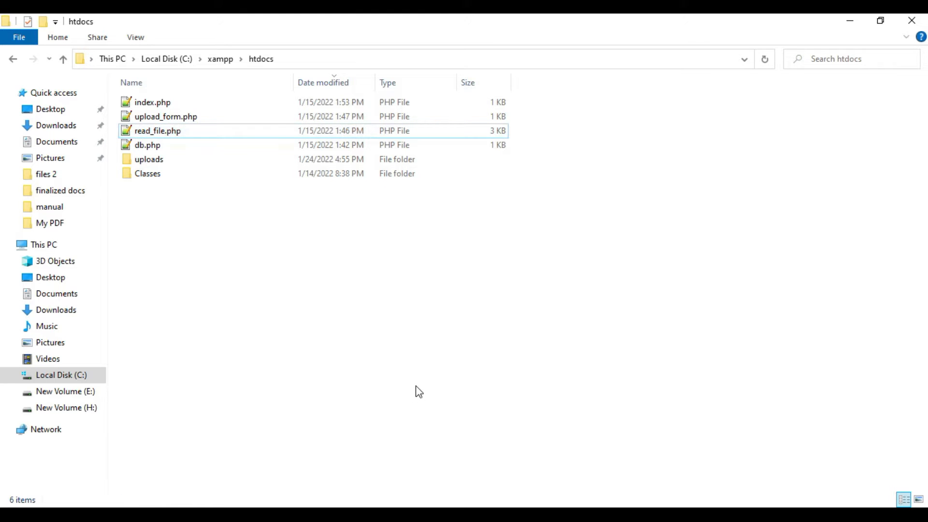
mouse_move(239, 239)
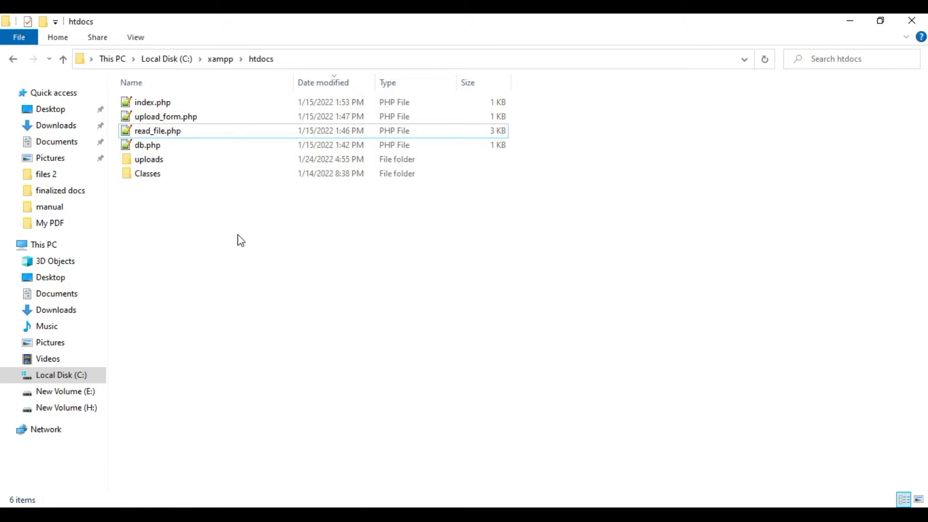
- Leave the htdocs folder and switch to HeidiSQL with the empty test database on localhost
double_click(147, 144)
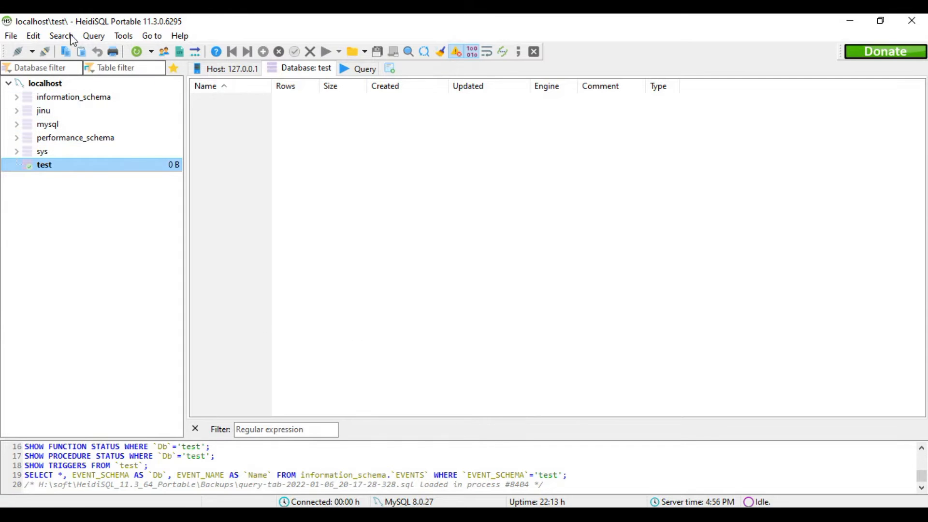
left_click(42, 151)
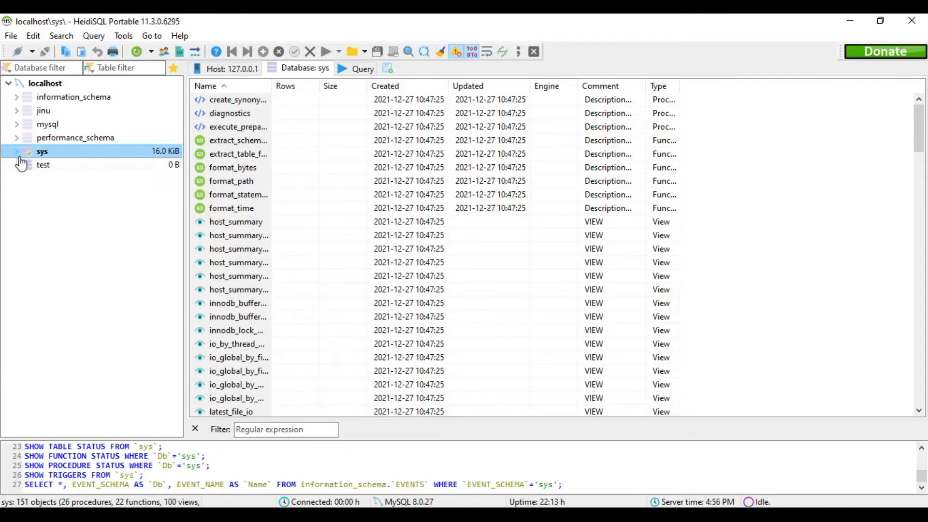
left_click(44, 165)
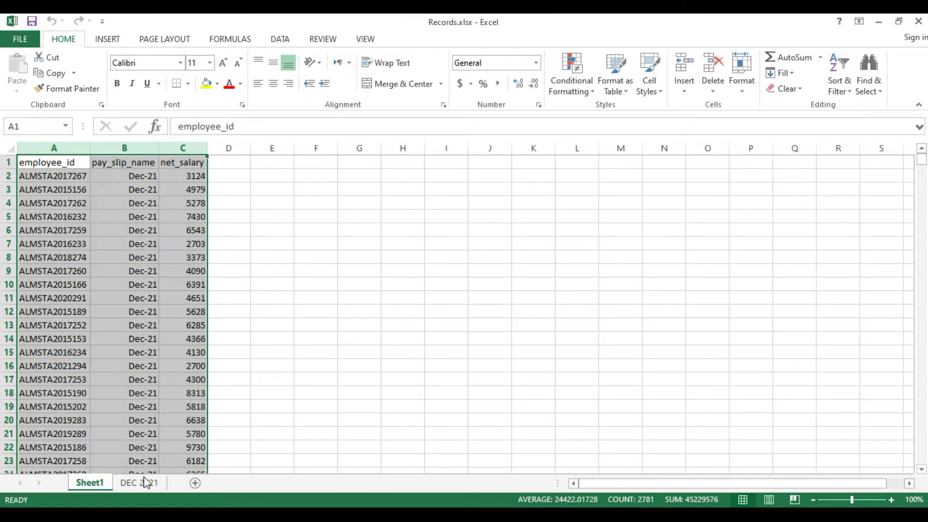
left_click(138, 482)
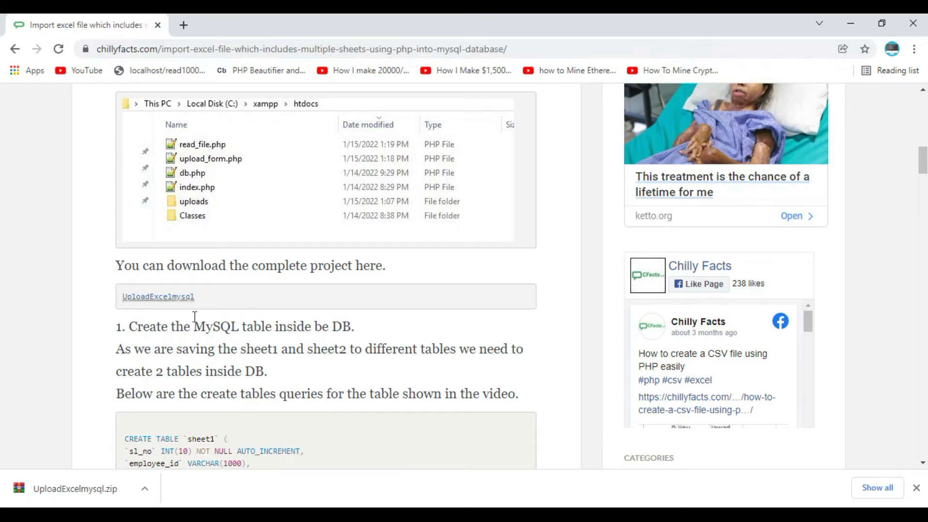
scroll("down", 3)
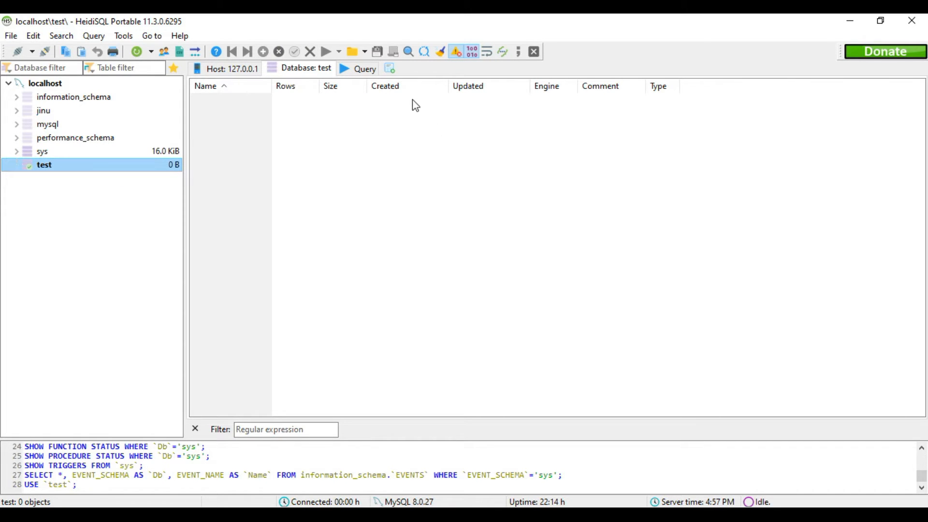
- Run CREATE TABLE queries for sheet1 and sheet2 in the test database and refresh the tree to show them
left_click(364, 67)
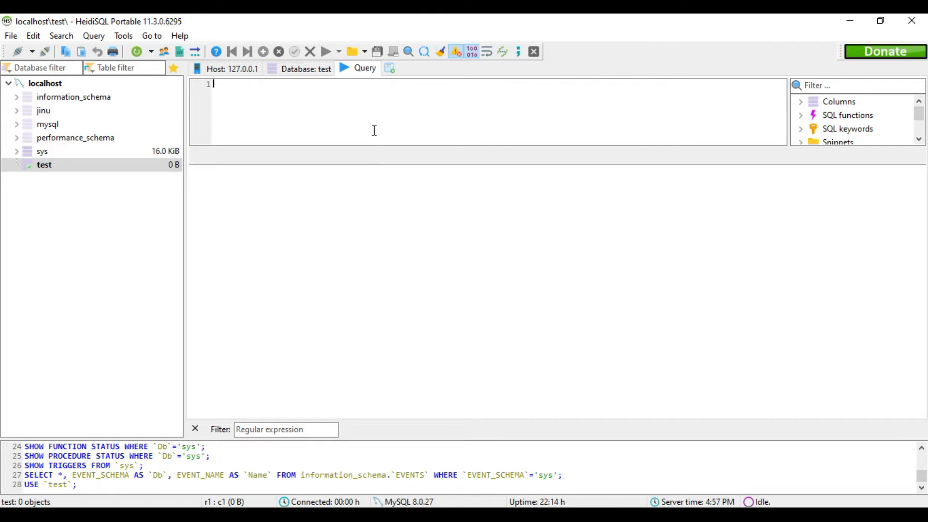
type("CREATE TABLE `sheet1` (")
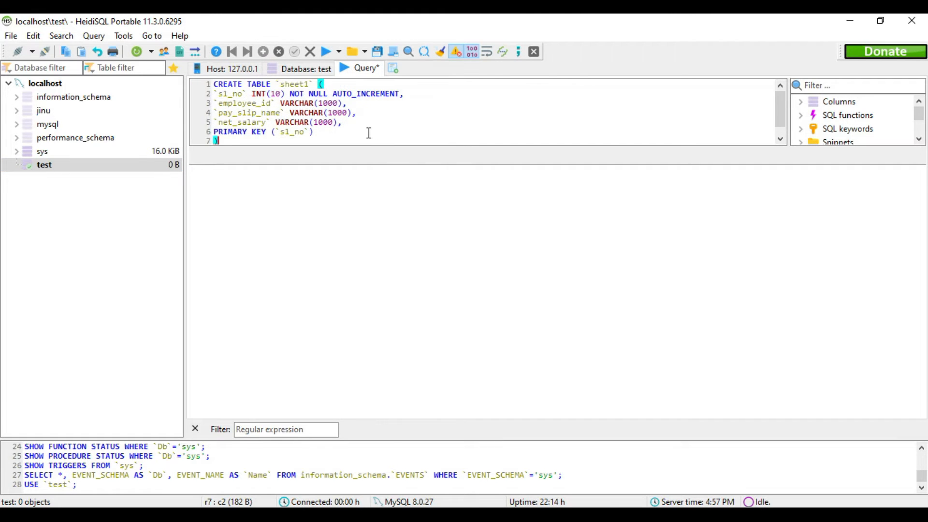
left_click(327, 51)
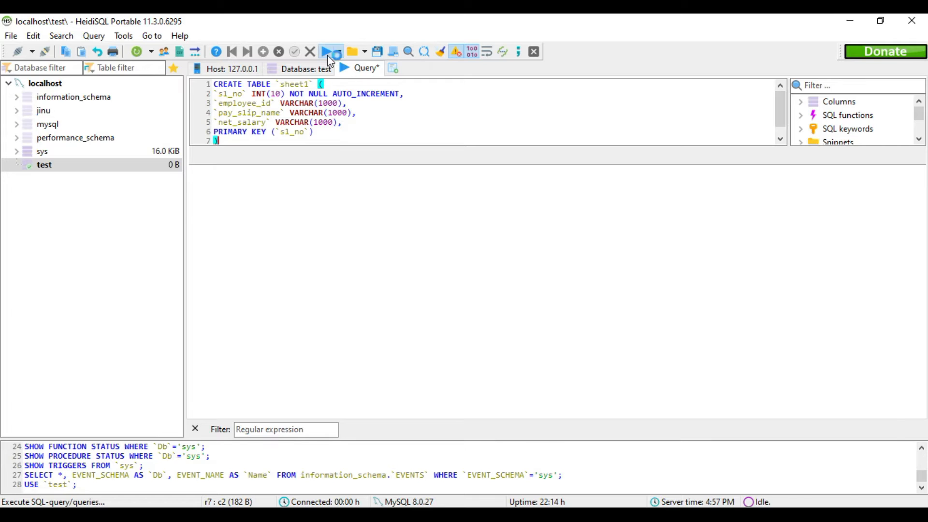
left_click(325, 51)
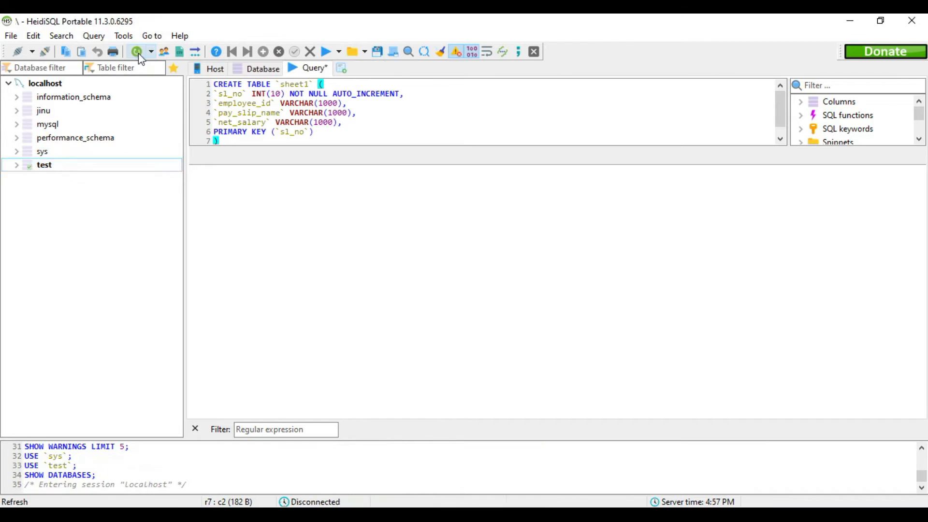
left_click(57, 178)
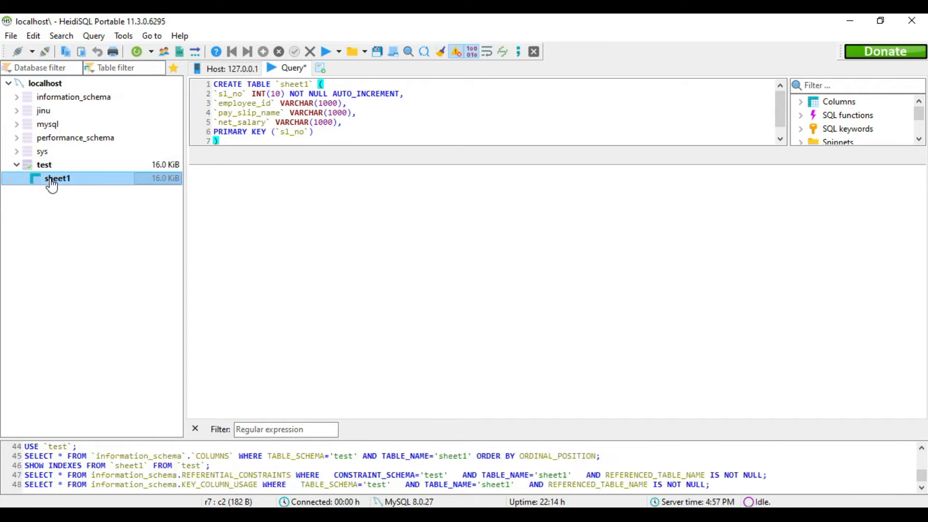
left_click(57, 178)
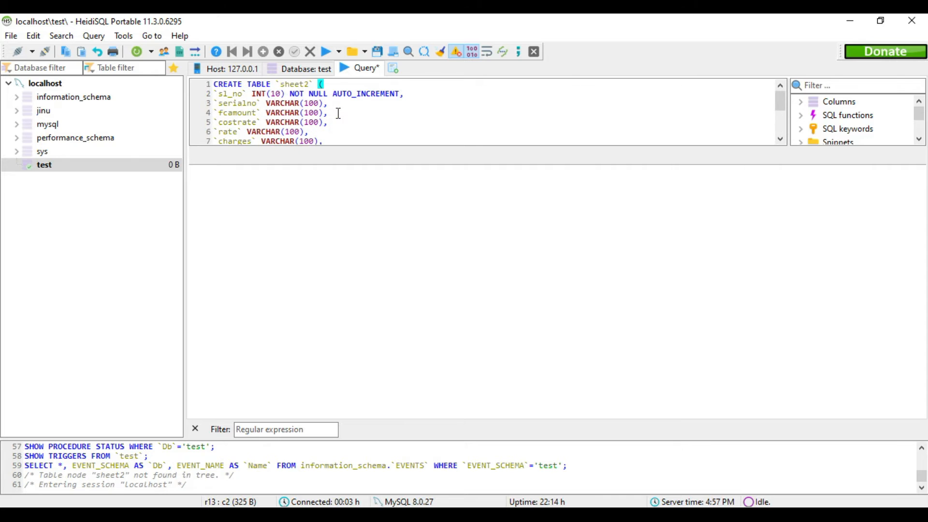
left_click(325, 52)
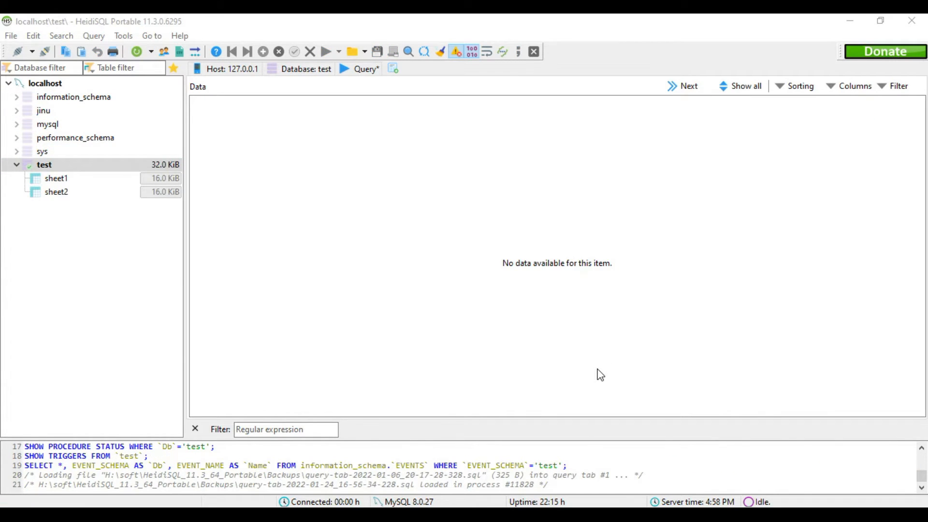
left_click(56, 178)
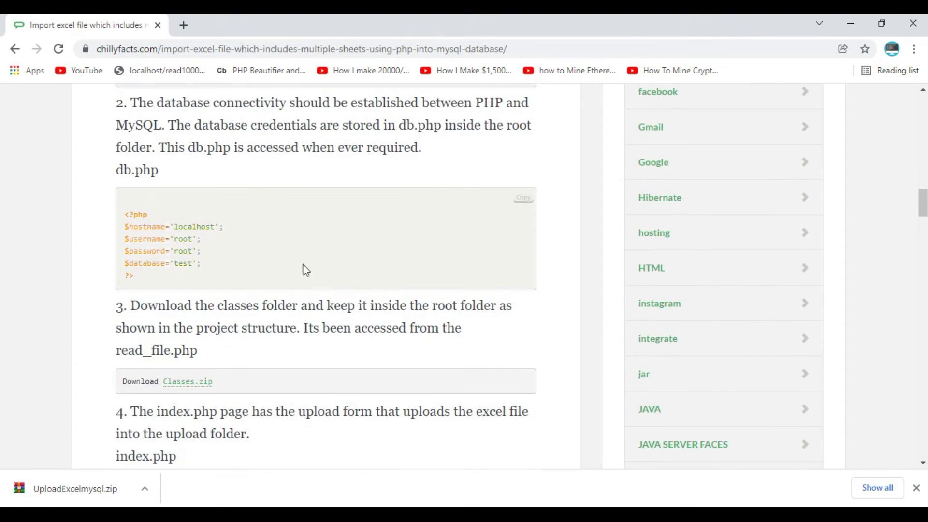
mouse_move(256, 289)
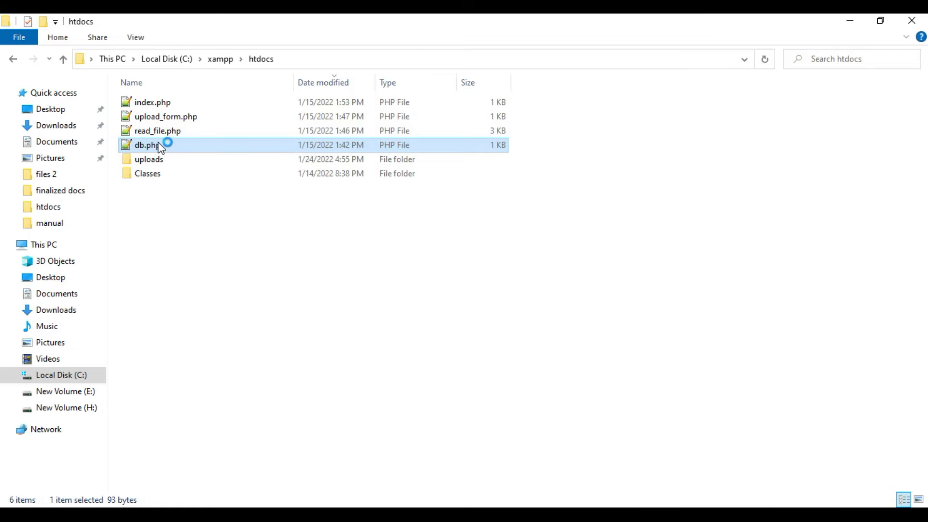
- Open db.php in Notepad++ to confirm the 'test' database connection, then browse to C:\xampp
double_click(146, 145)
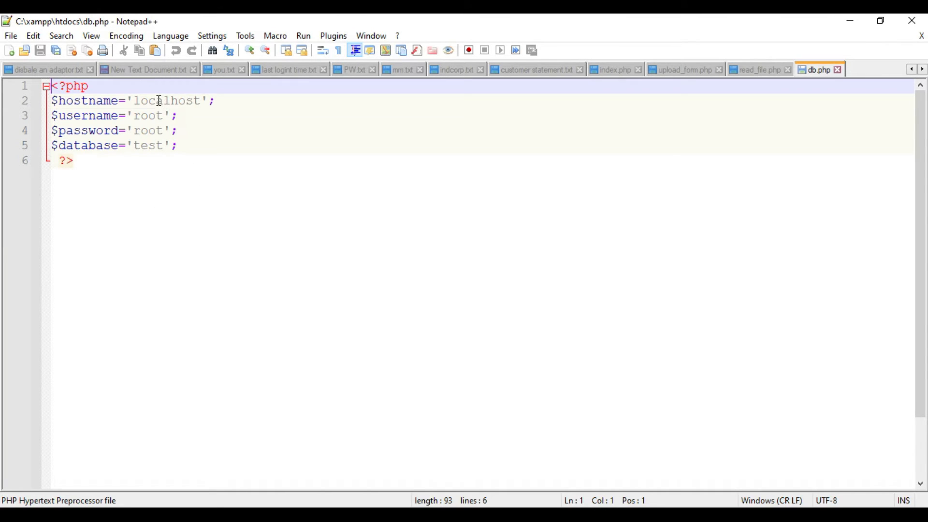
double_click(149, 130)
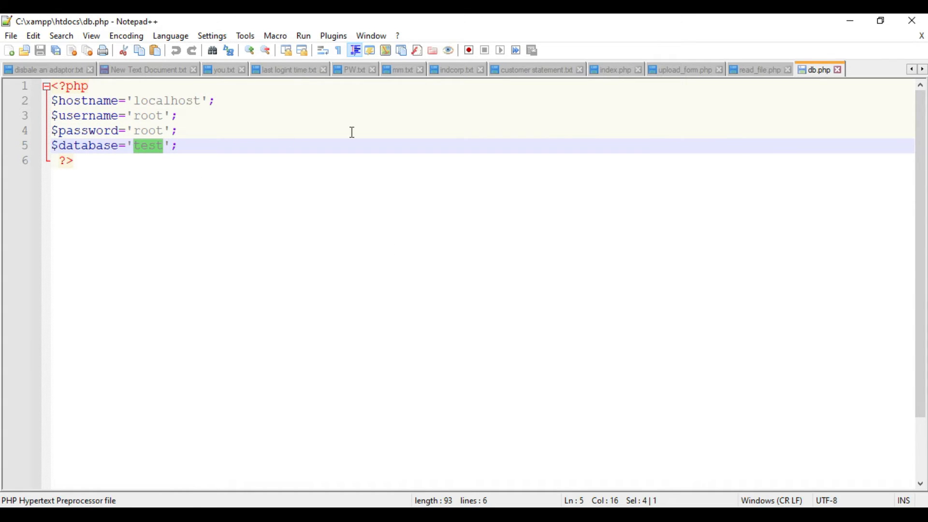
left_click(759, 70)
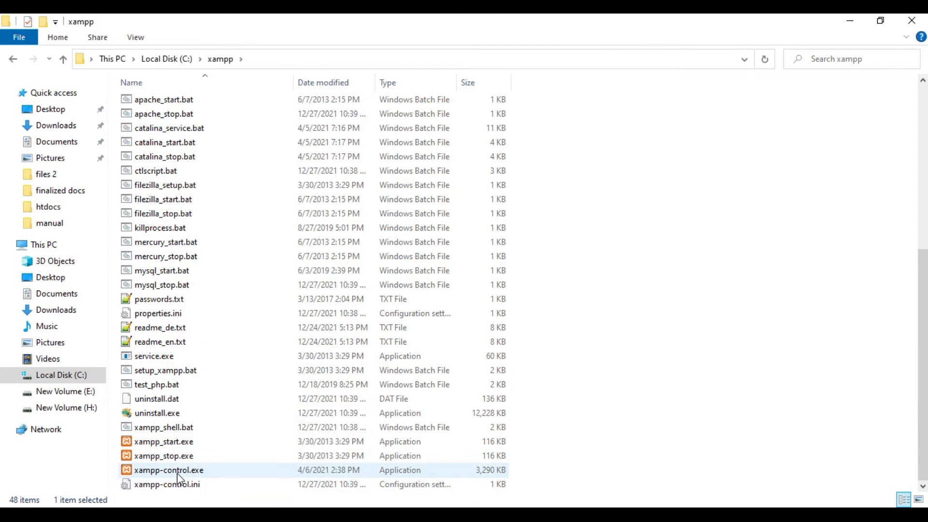
- Launch xampp-control.exe to bring up the XAMPP Control Panel v3.3.0 with its server modules
double_click(169, 470)
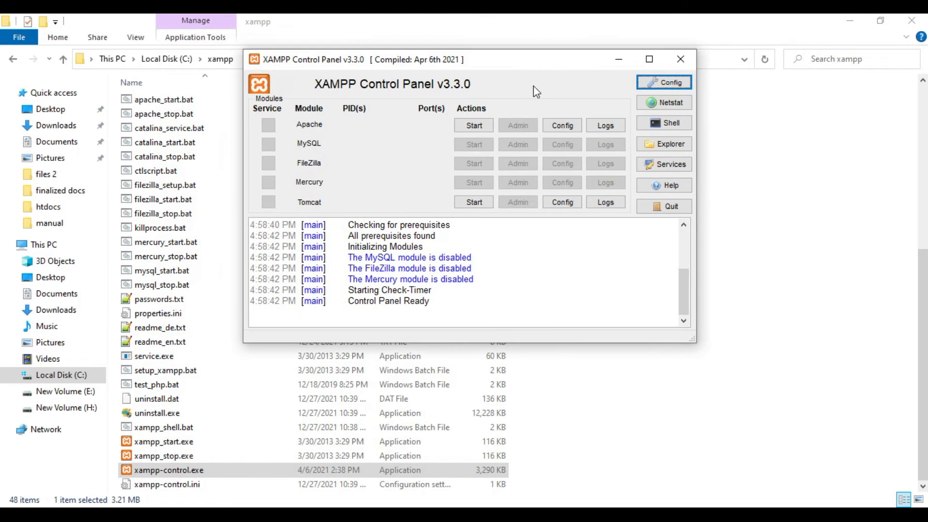
left_click(474, 125)
type("lo")
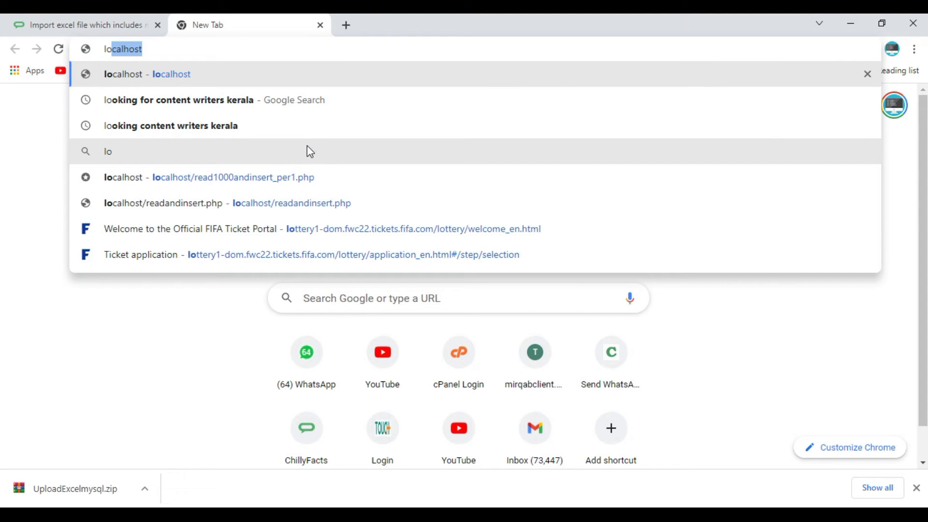
- Upload Records.xlsx via the localhost form and read the Sheet 1 and Sheet 2 uploaded confirmations
left_click(147, 75)
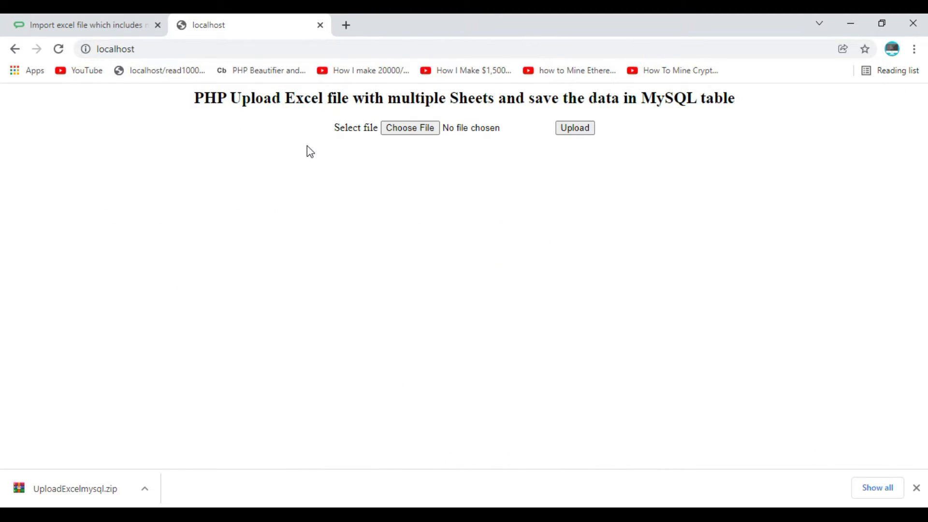
mouse_move(546, 476)
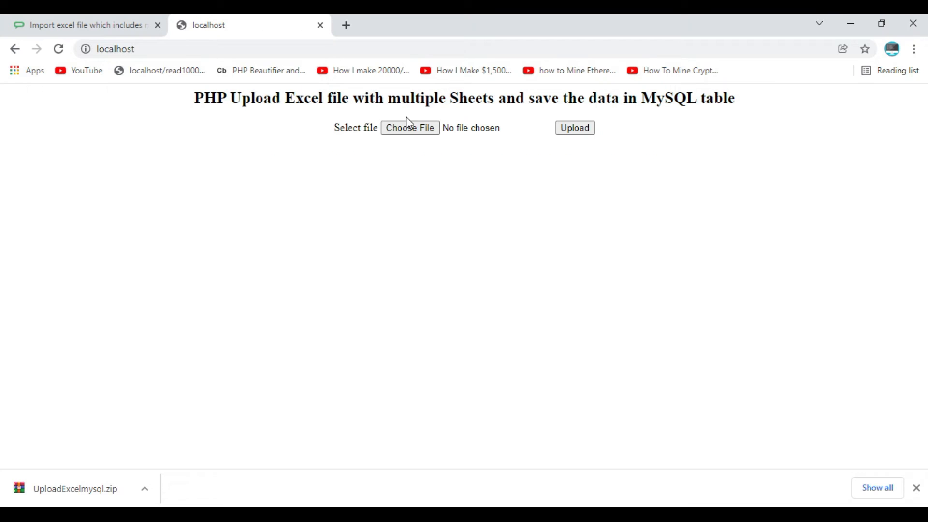
left_click(410, 128)
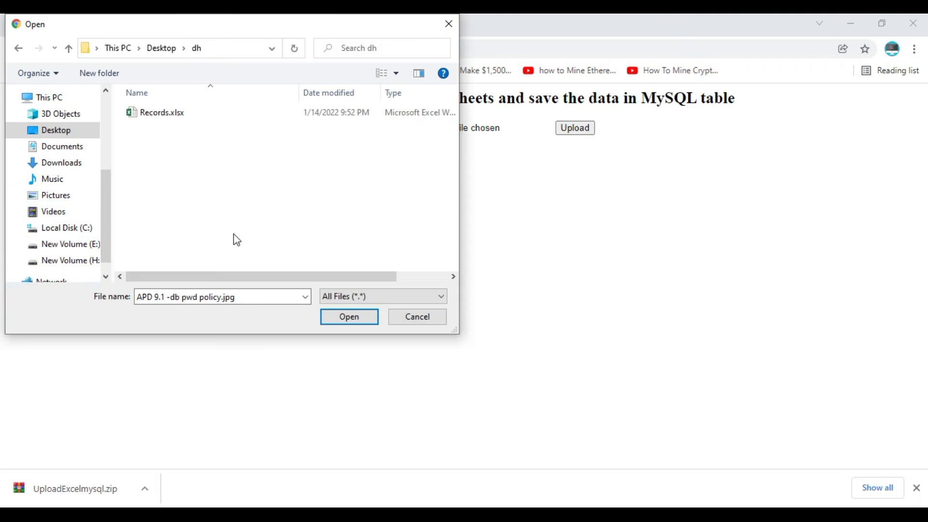
left_click(161, 112)
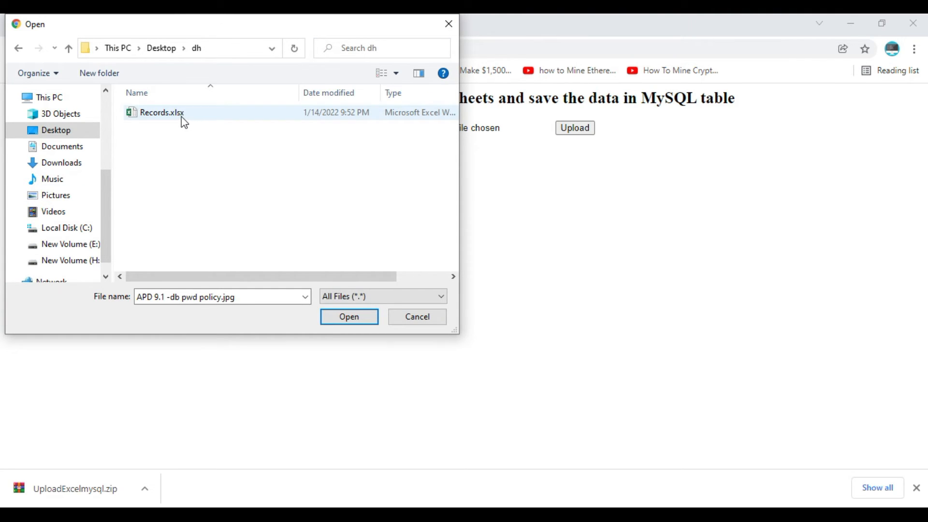
left_click(349, 317)
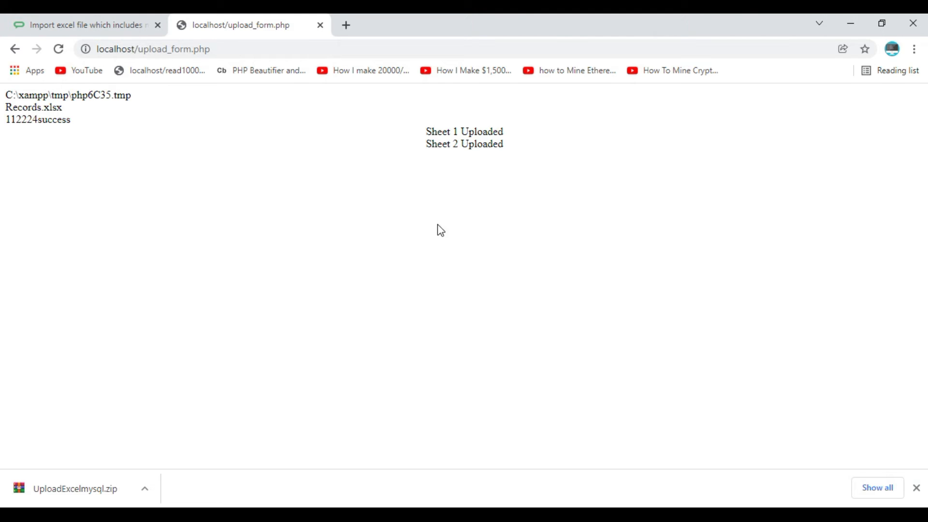
double_click(465, 131)
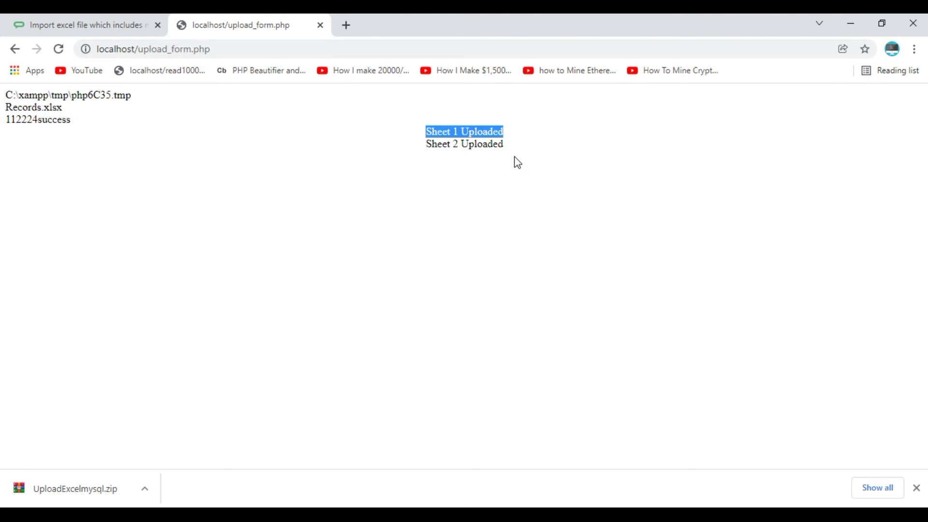
left_click(502, 218)
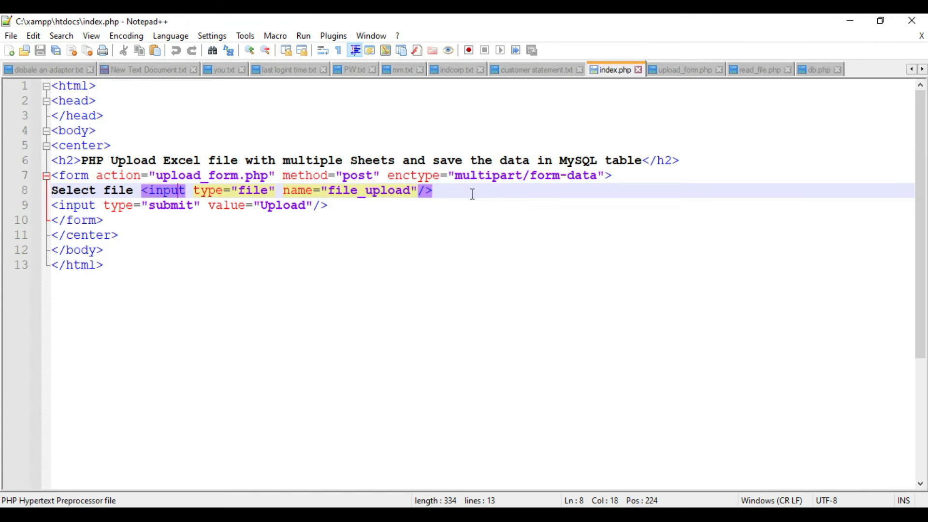
- Review read_file.php's INSERT queries for sheet1 and sheet2, then undo the experimental edits
left_click(760, 69)
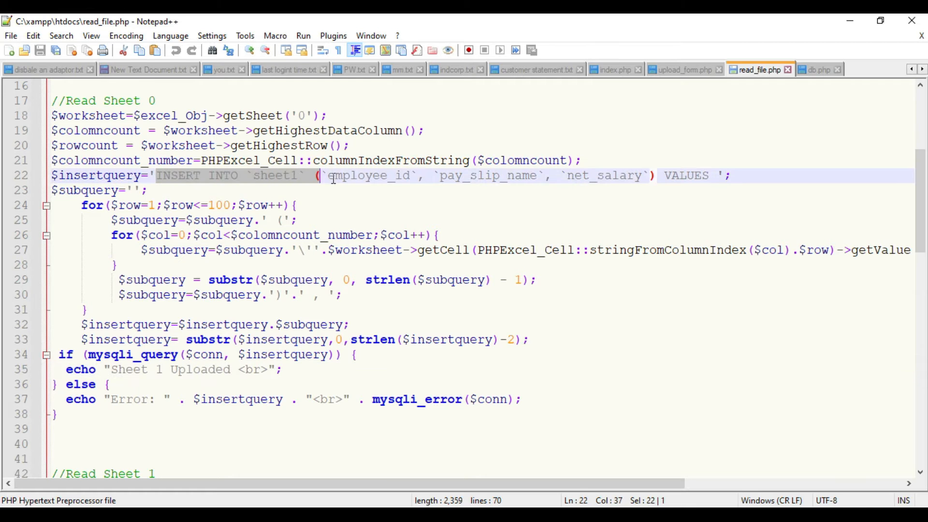
left_click_drag(320, 175, 731, 175)
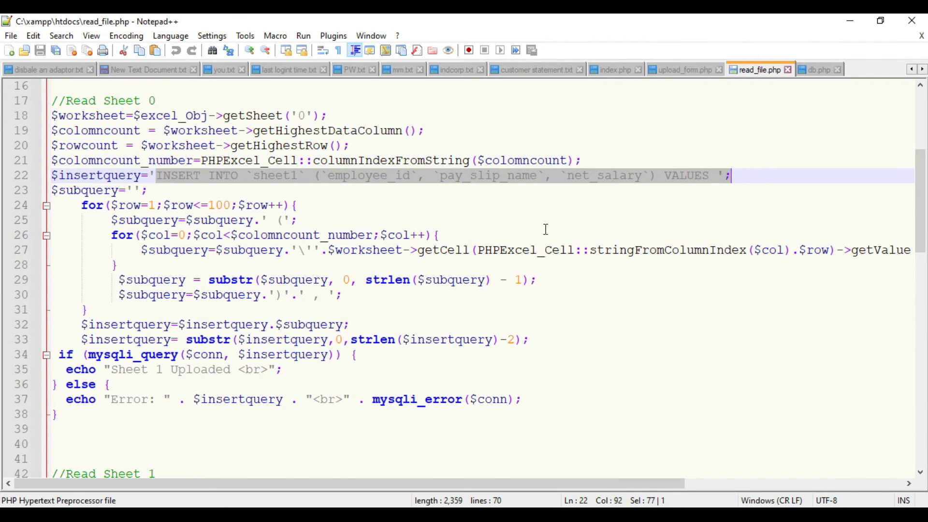
scroll("down", 3)
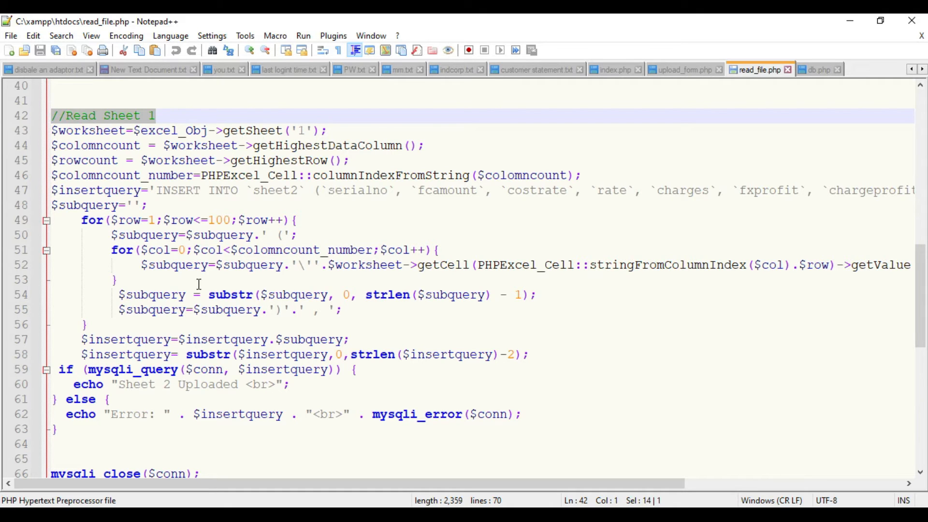
mouse_move(311, 392)
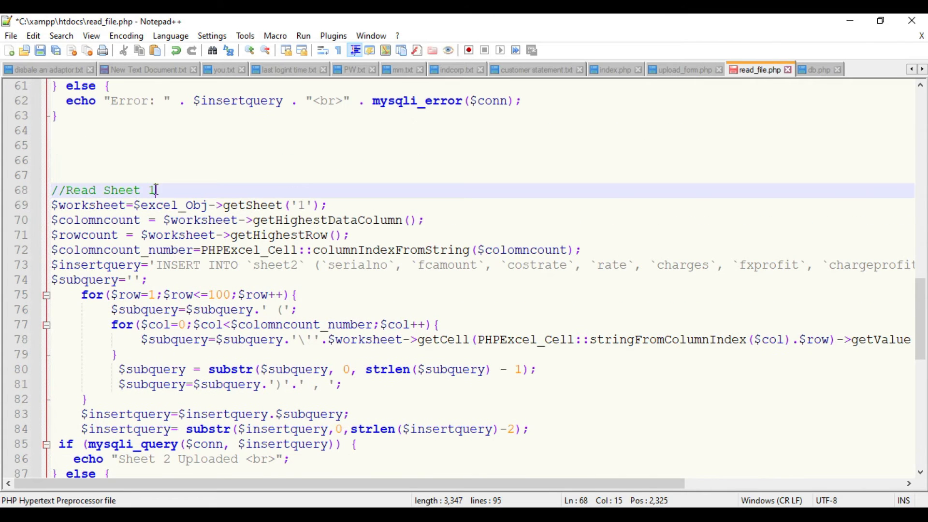
type("2")
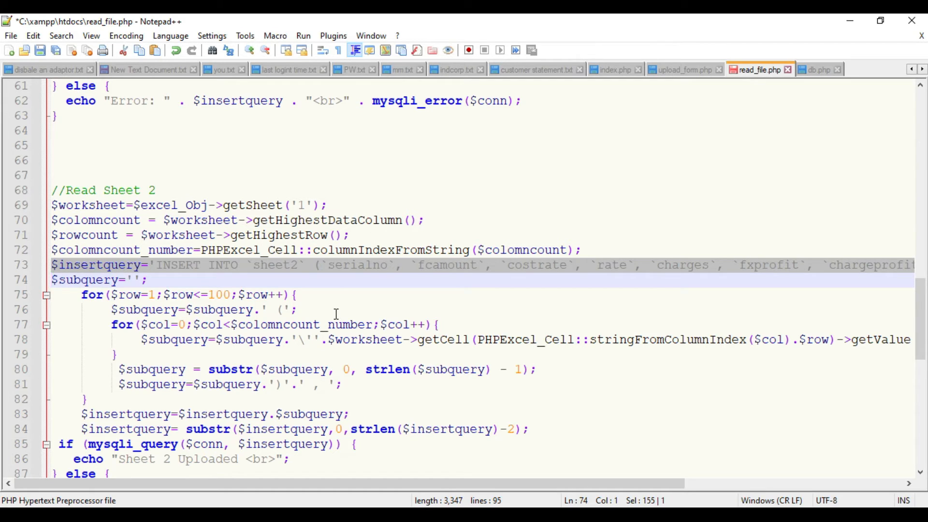
double_click(356, 265)
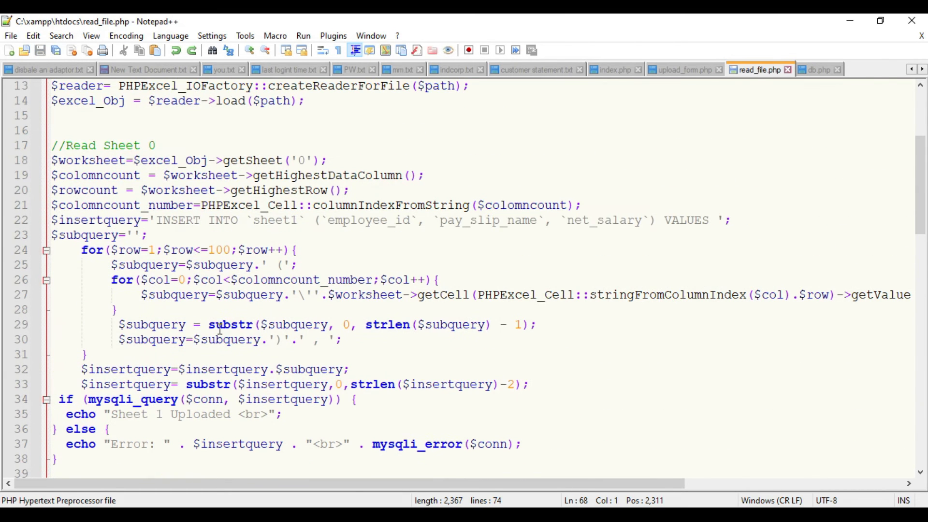
mouse_move(223, 249)
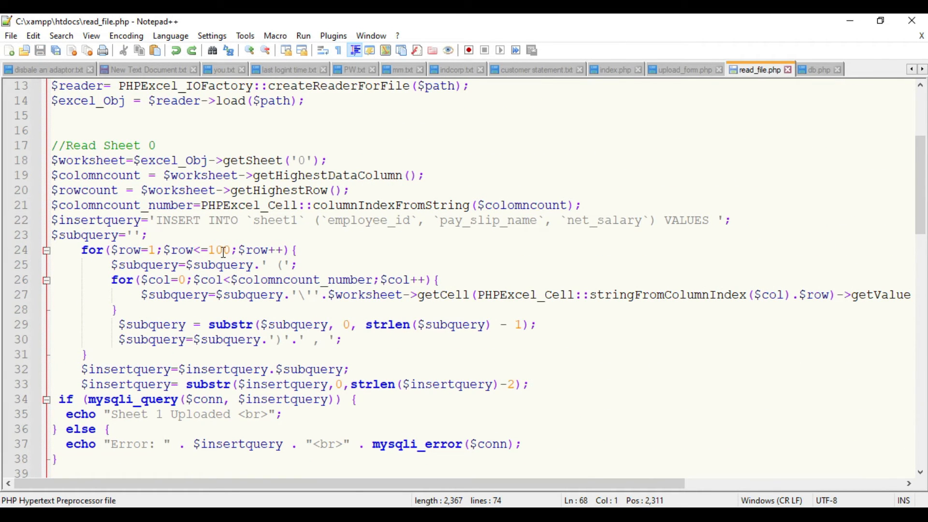
mouse_move(223, 250)
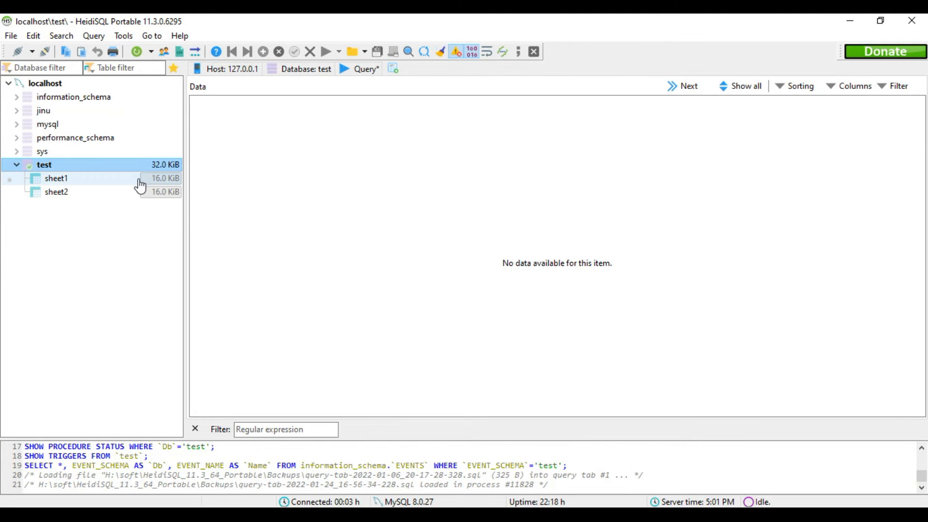
- Browse the imported rows in the sheet1 and sheet2 tables, each holding about 100 rows
double_click(56, 178)
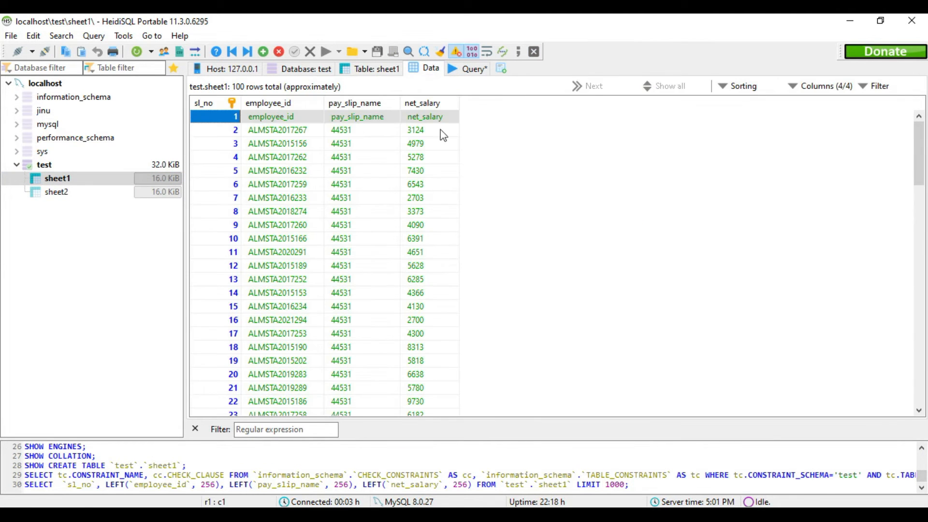
scroll("down", 3)
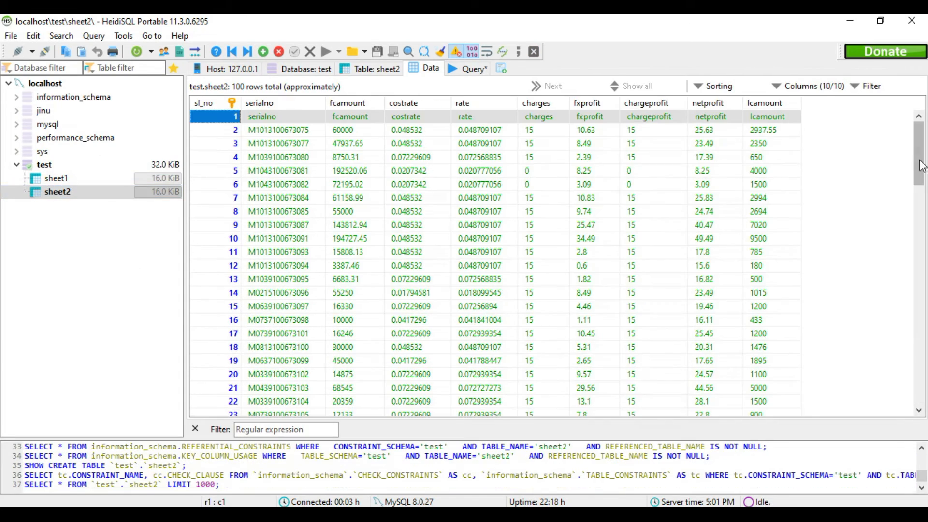
scroll("down", 3)
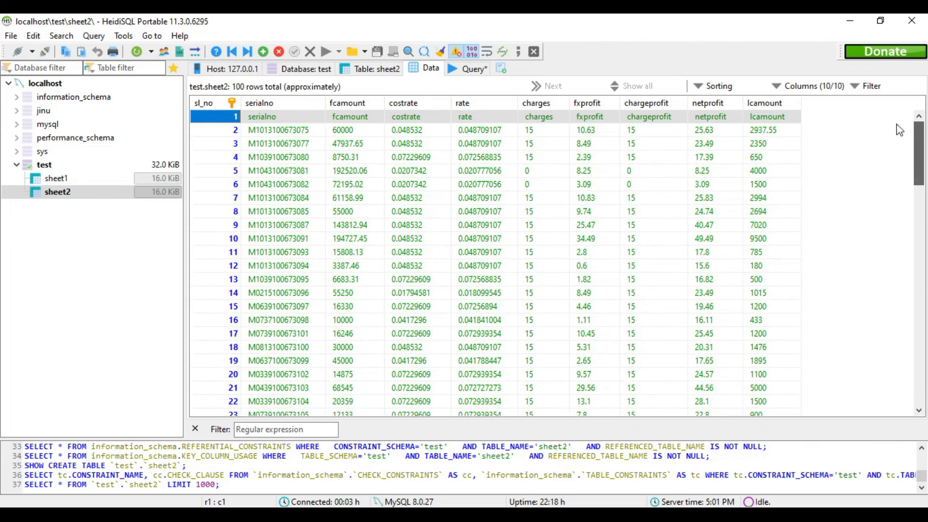
scroll("down", 3)
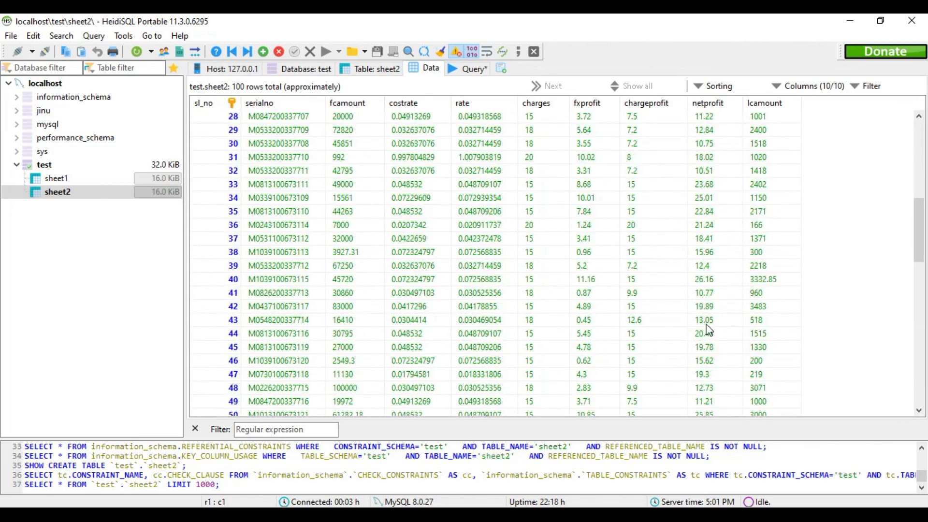
scroll("down", 3)
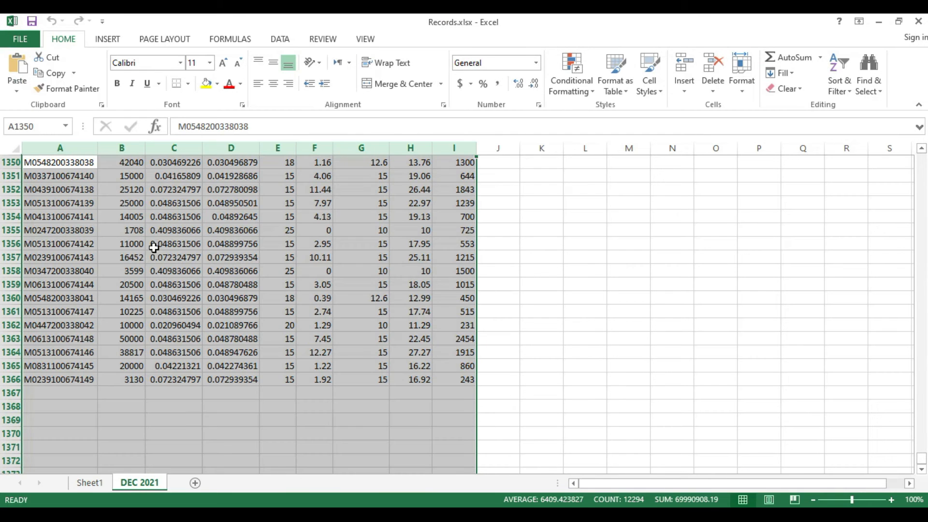
- Return to read_file.php after seeing the DEC 2021 sheet runs to row 1366
left_click(89, 483)
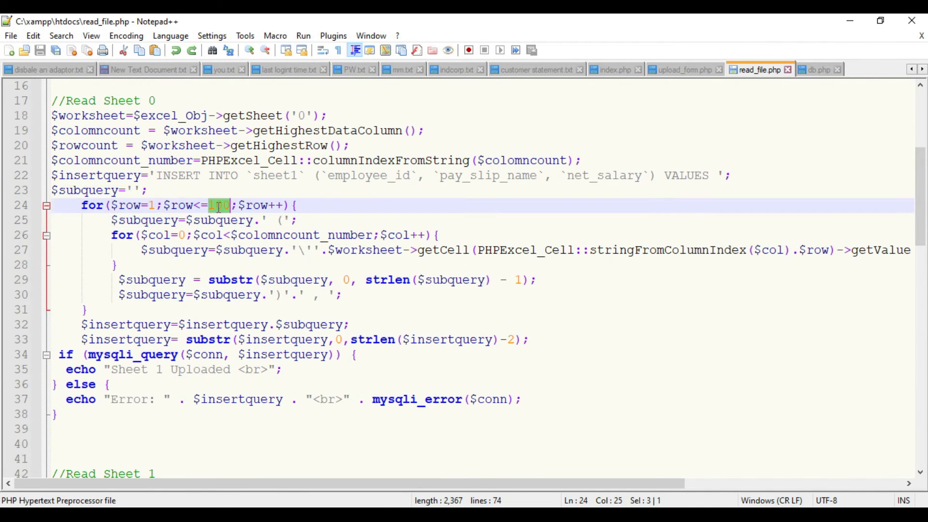
- Raise the loop limits to 917 and 1366 in read_file.php and re-upload Records.xlsx
type("917")
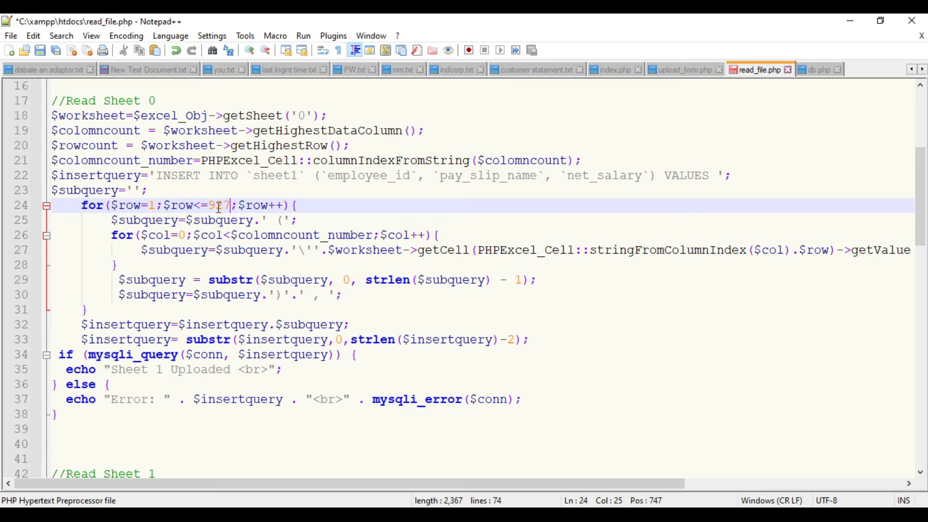
scroll("down", 3)
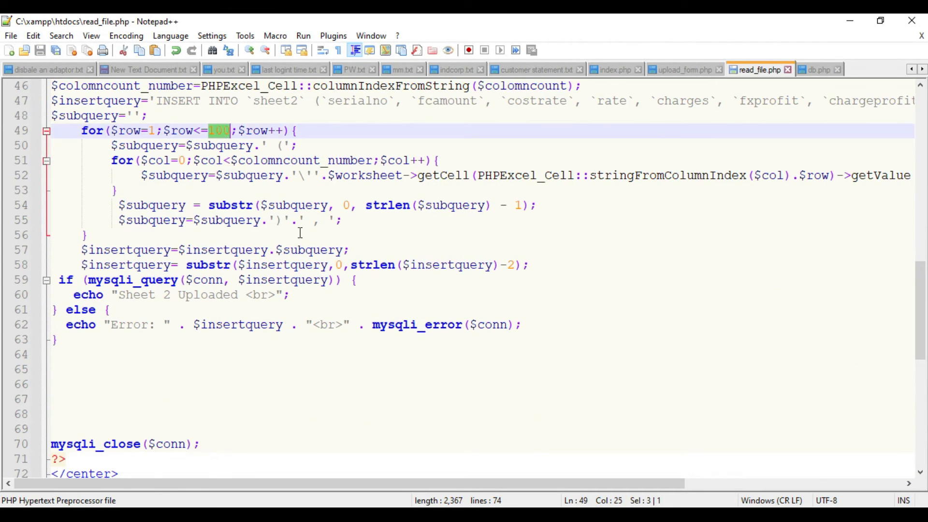
mouse_move(345, 291)
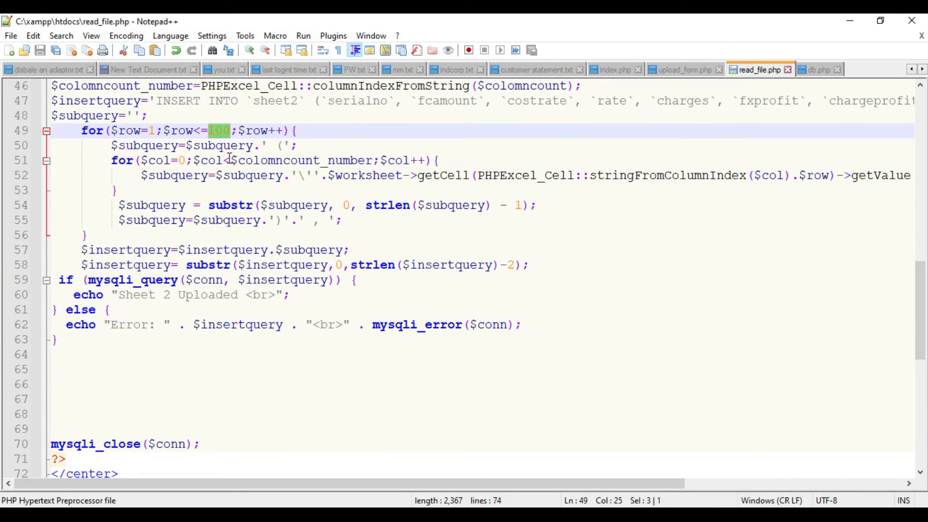
type("1366")
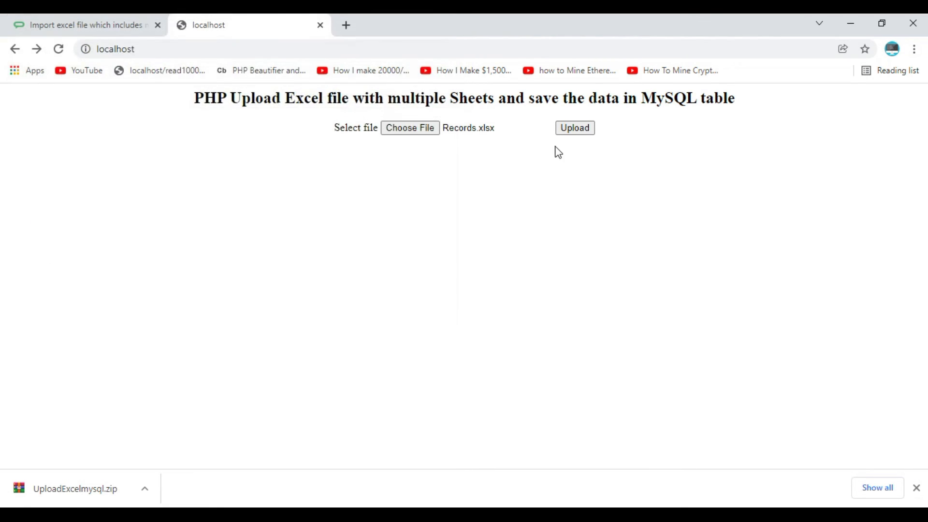
left_click(574, 127)
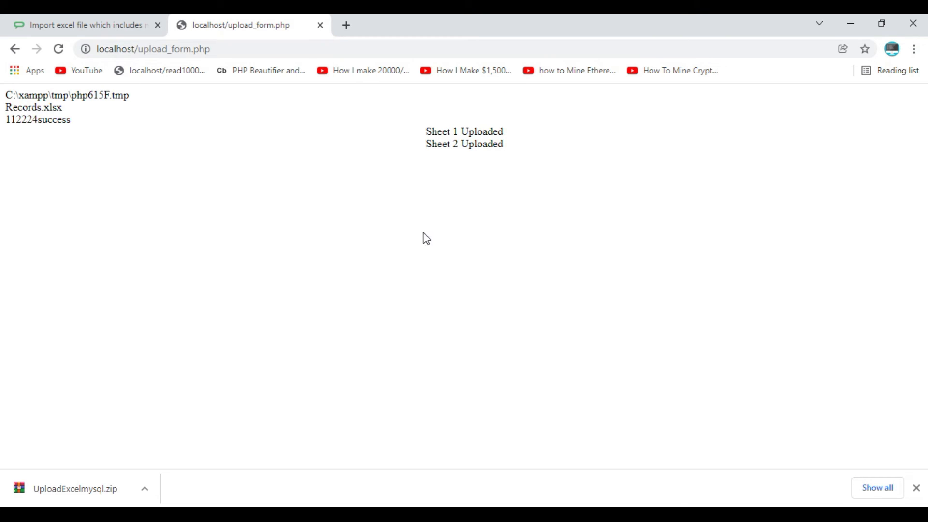
mouse_move(652, 493)
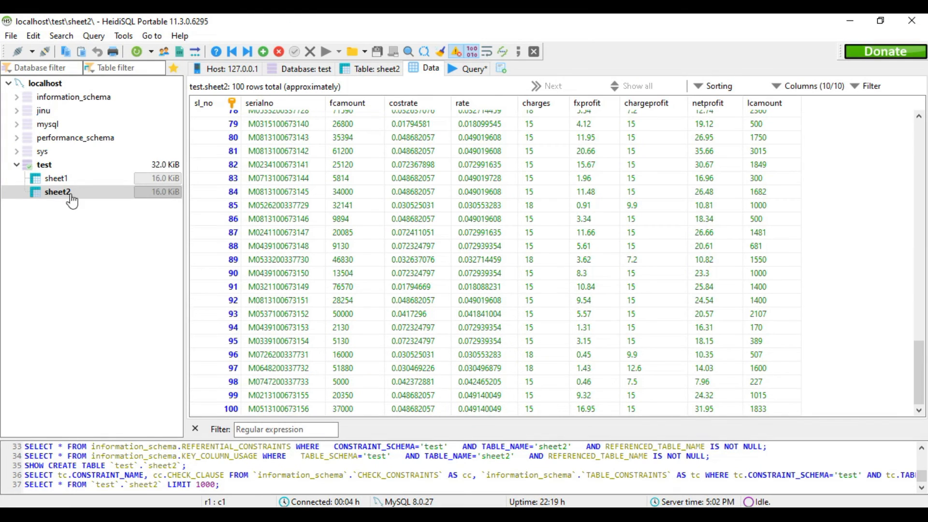
- Empty the sheet1 and sheet2 tables of all existing rows
left_click(56, 178)
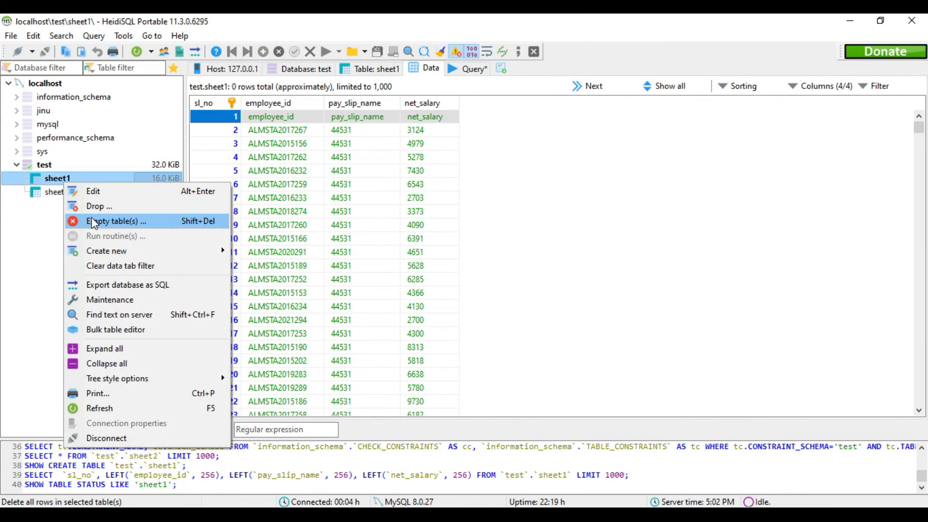
left_click(56, 192)
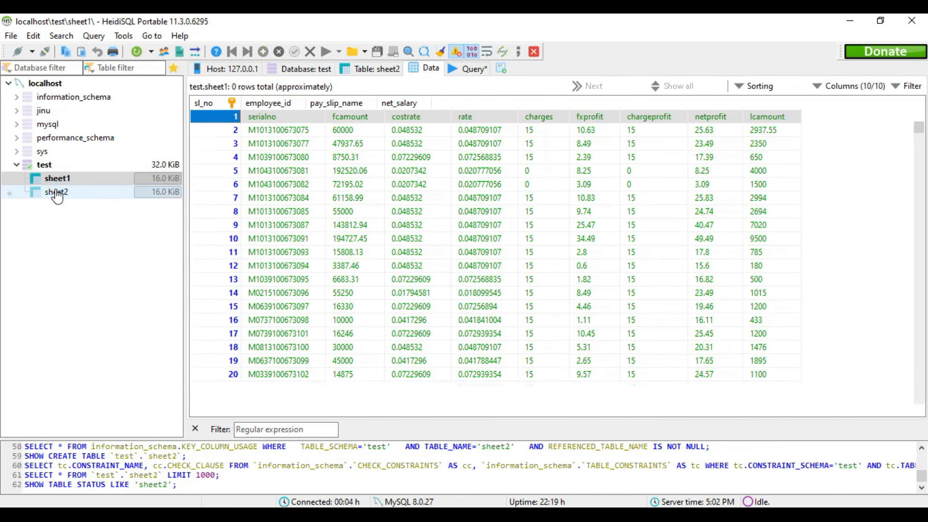
left_click(57, 191)
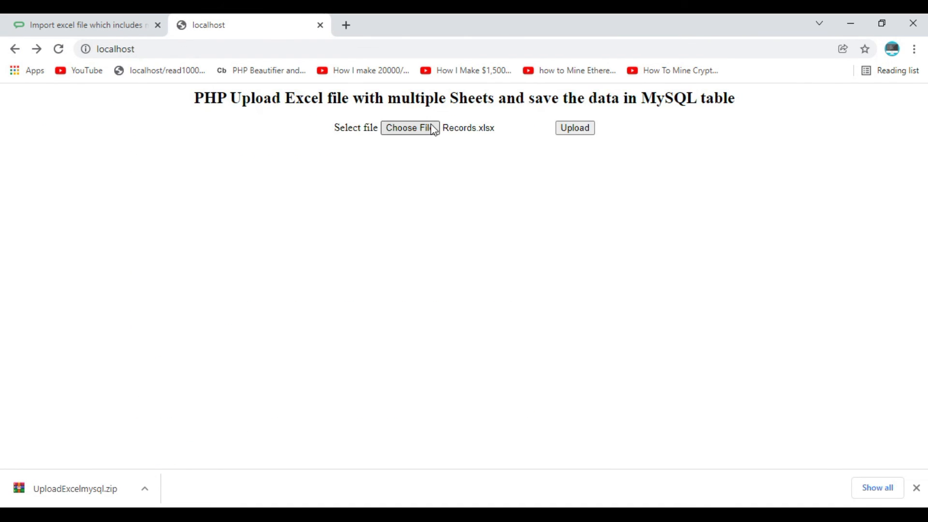
mouse_move(583, 153)
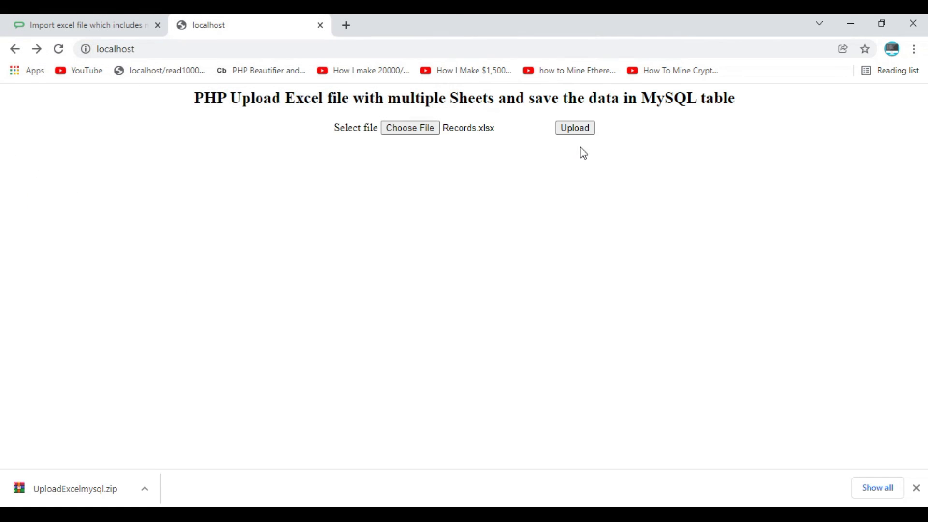
- Submit the Records.xlsx upload again to refill the emptied tables
left_click(573, 127)
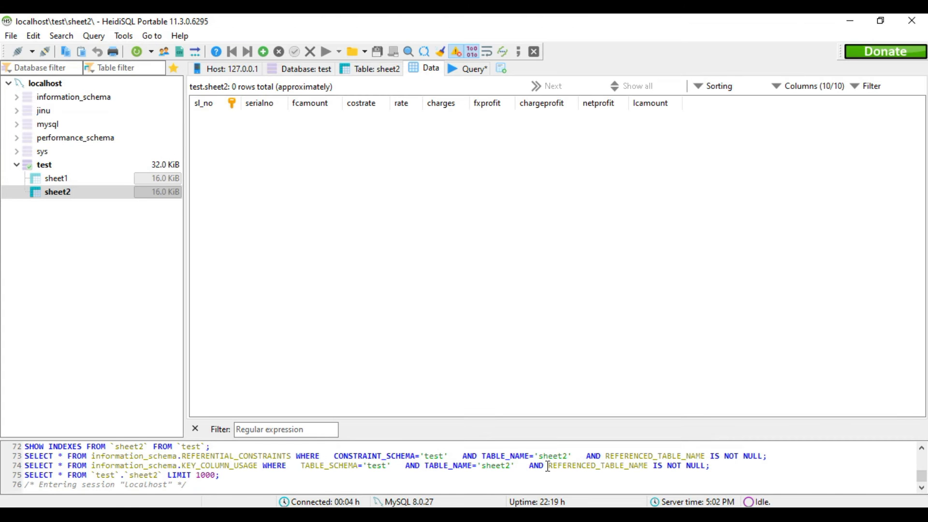
- Run SELECT count(*) on sheet1 and sheet2, confirming 927 and 1,366 rows
left_click(56, 178)
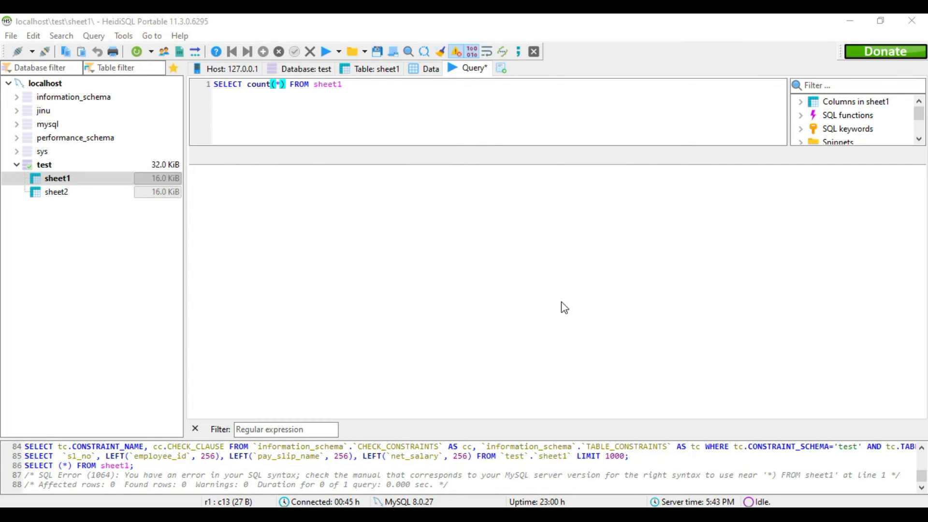
left_click(326, 51)
type("2")
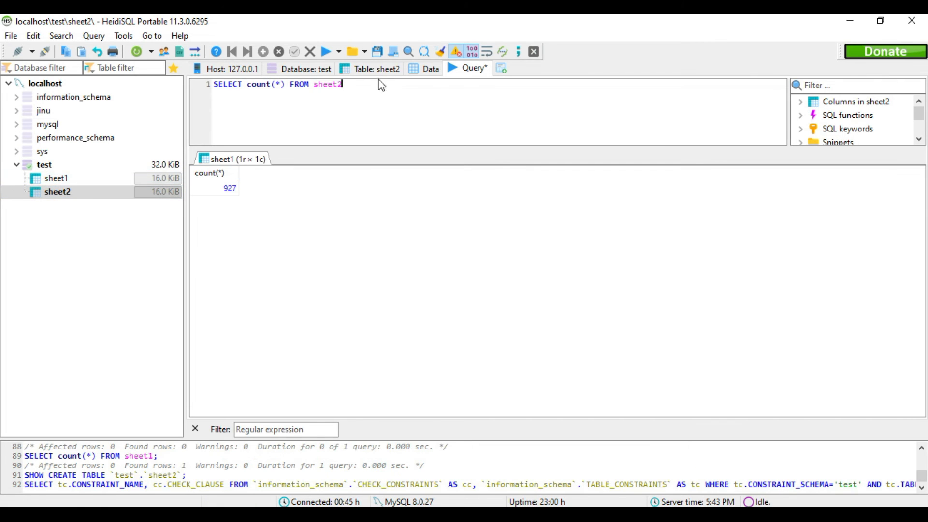
left_click(326, 51)
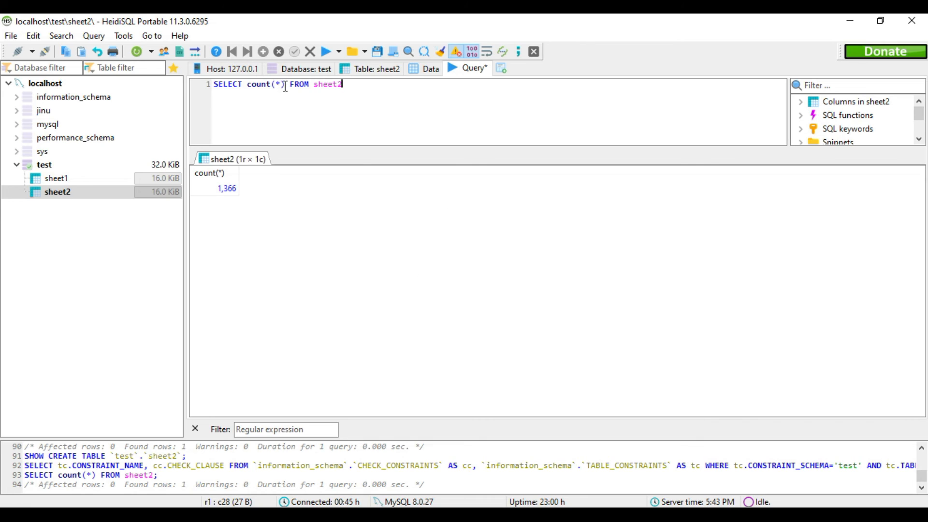
- List sheet2's last ten rows with SELECT * ORDER BY sl_no DESC LIMIT 10, ending at sl_no 1366
double_click(262, 84)
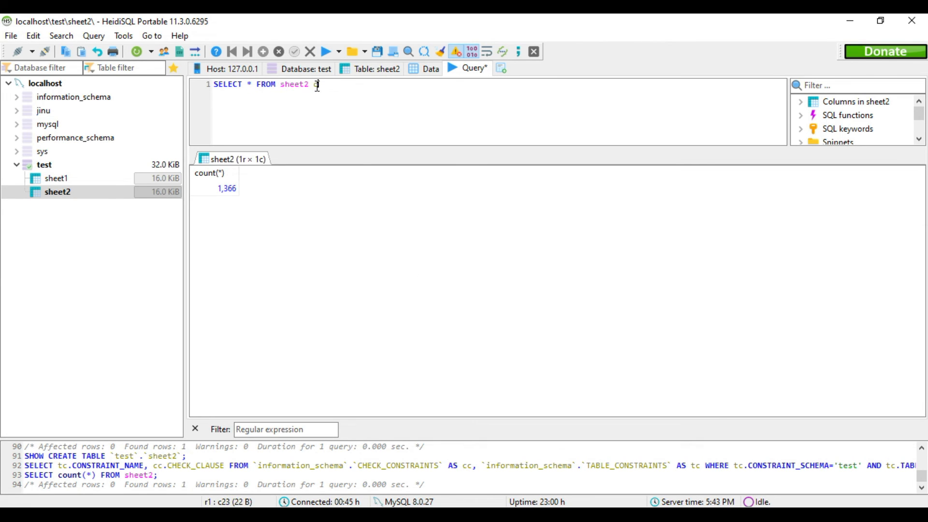
type("ORDER BY s1")
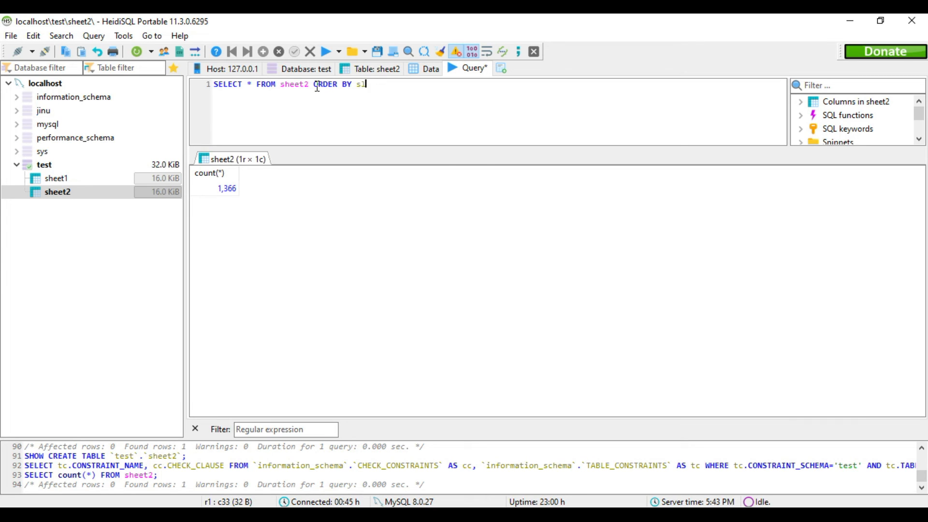
type("_no DESC")
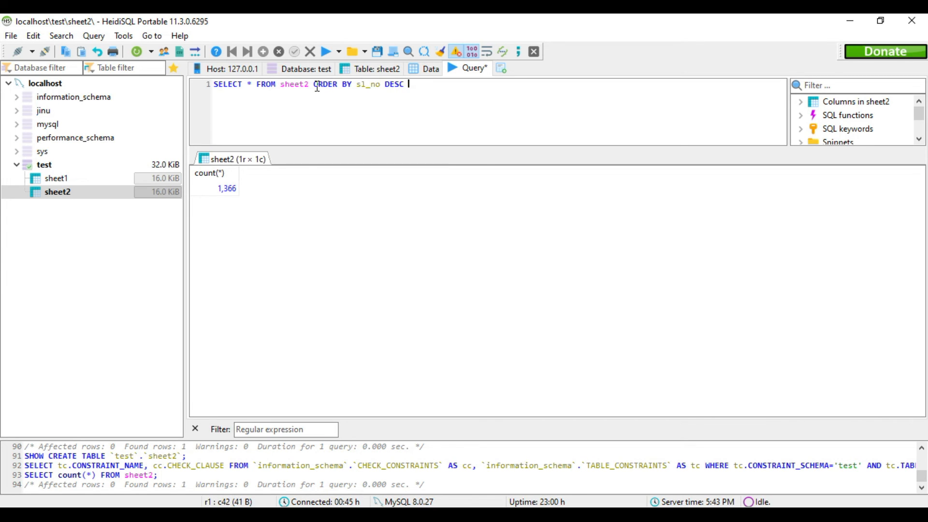
type("LIMIT 10")
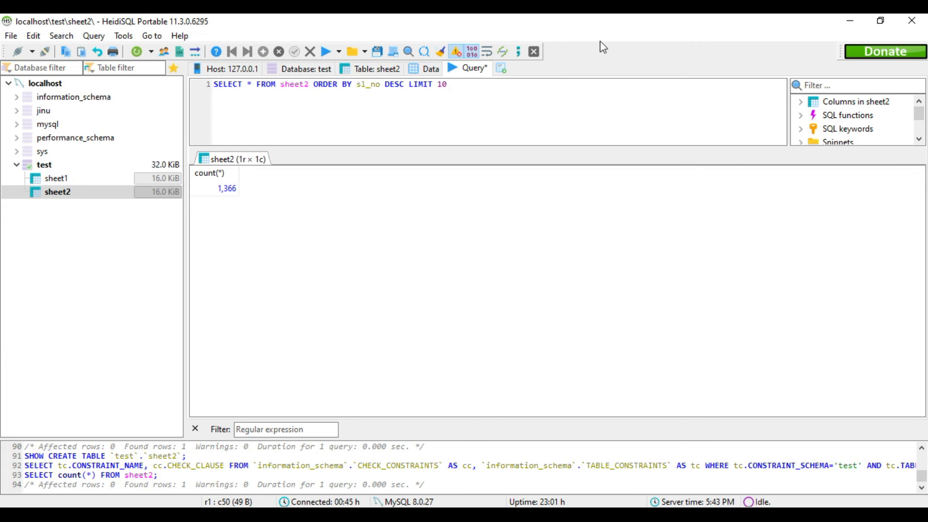
left_click(325, 51)
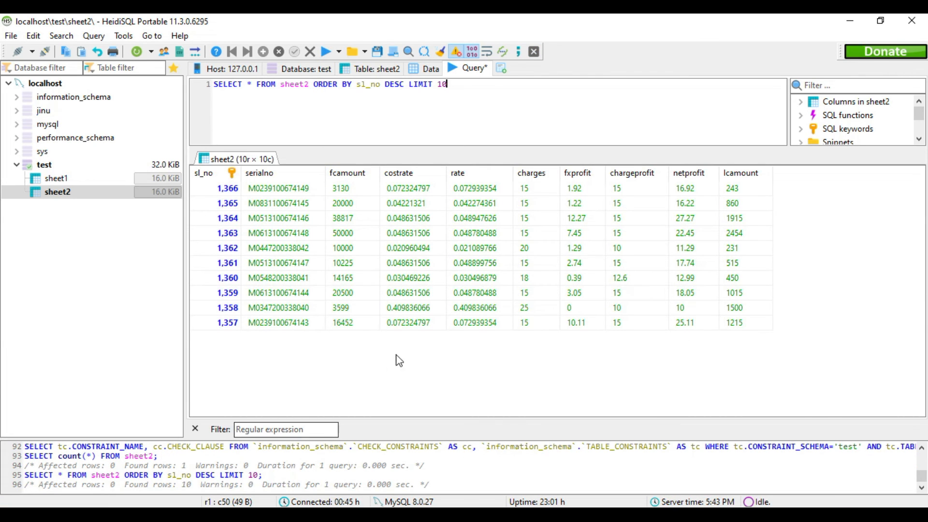
mouse_move(623, 393)
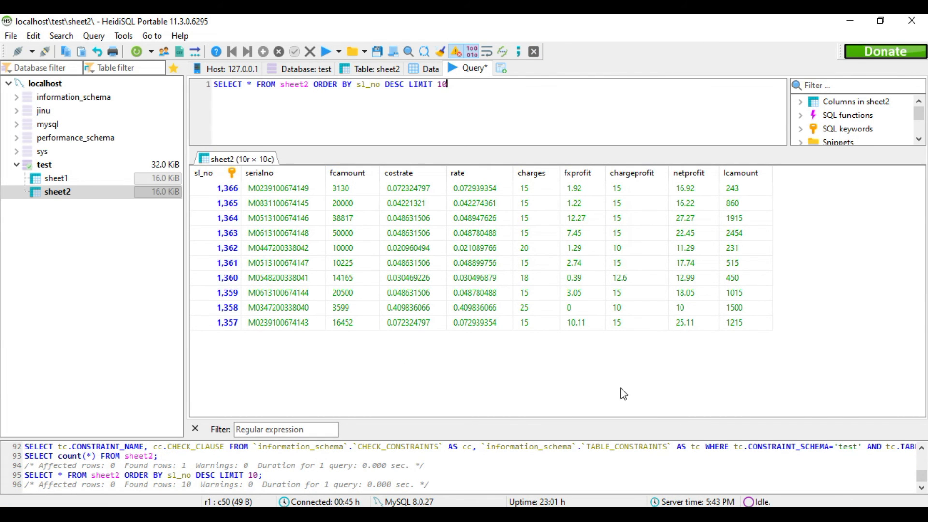
mouse_move(632, 455)
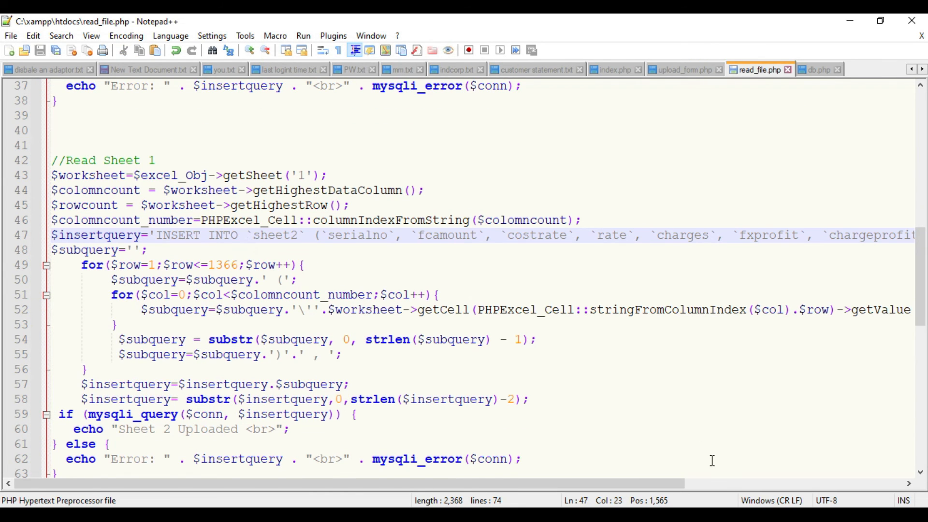
left_click(302, 265)
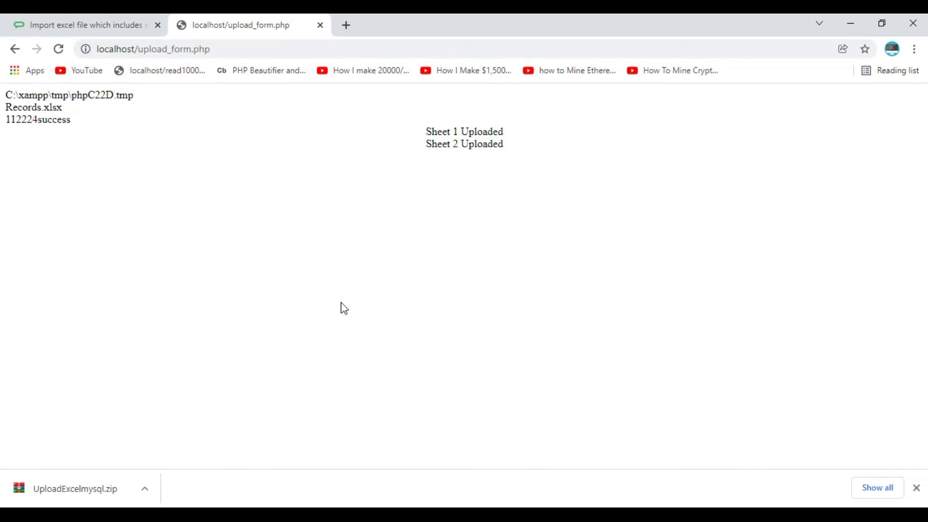
- Return to the Chillyfacts tutorial and bring its sheet1/sheet2 CREATE TABLE queries into view
left_click(83, 25)
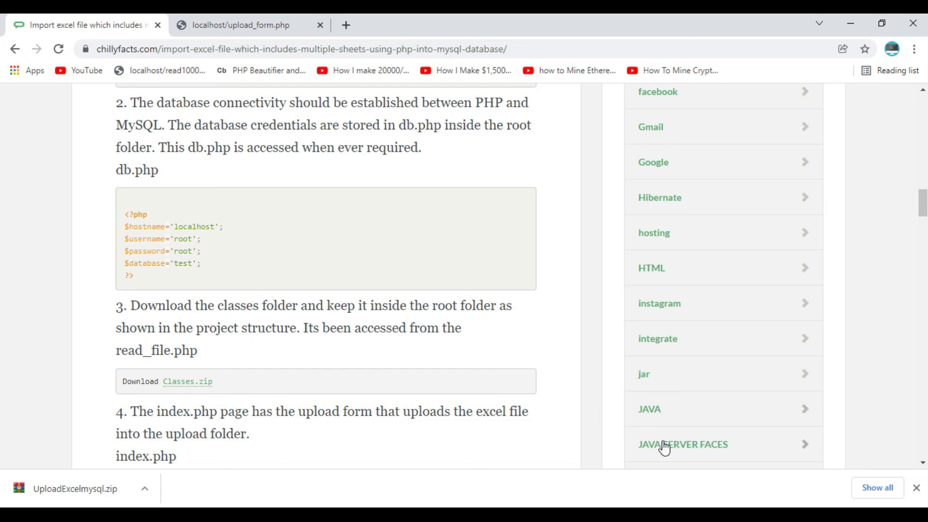
mouse_move(636, 418)
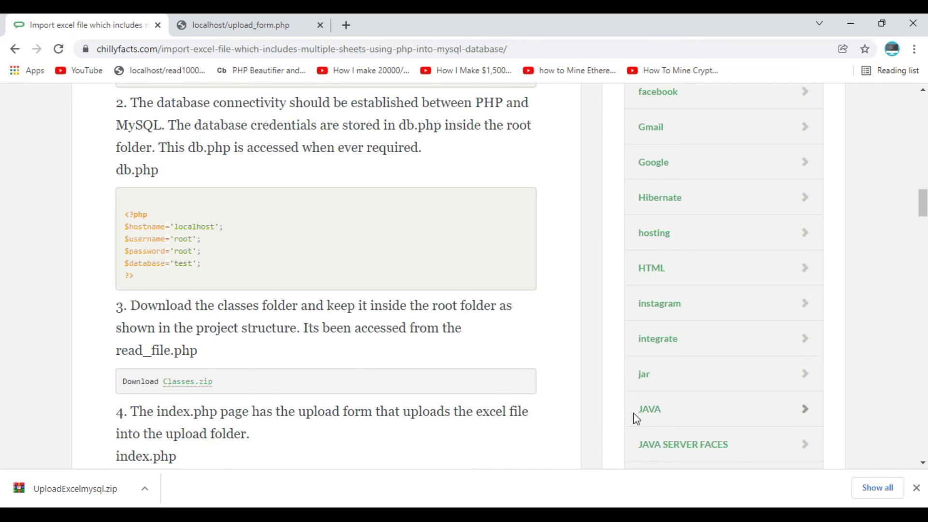
scroll("down", 3)
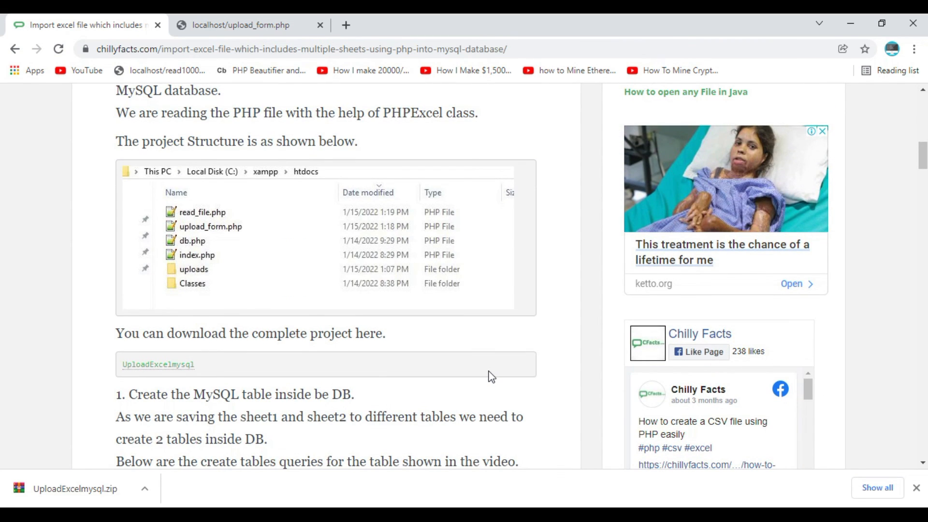
scroll("down", 3)
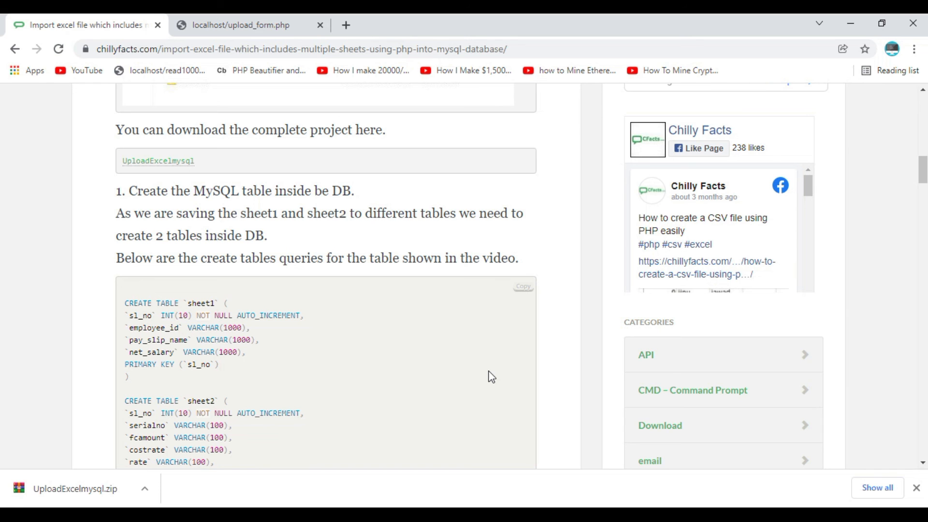